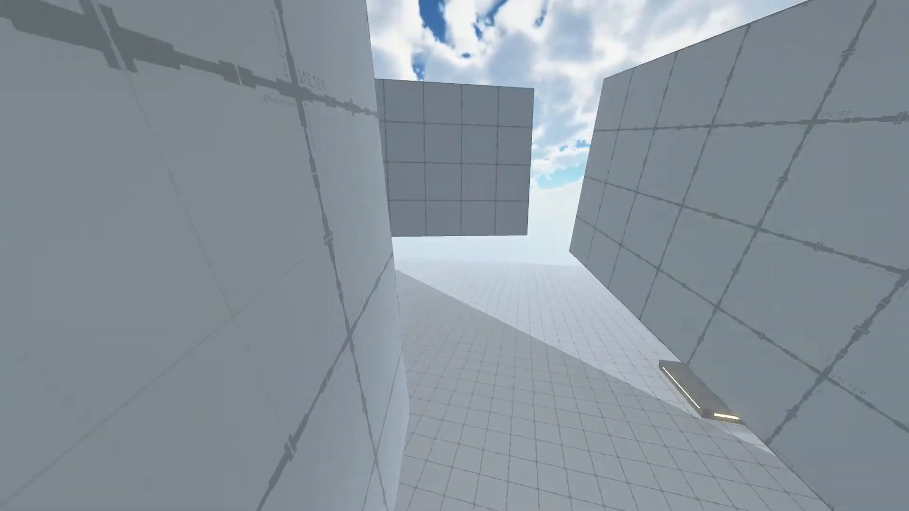
mouse_move(454, 255)
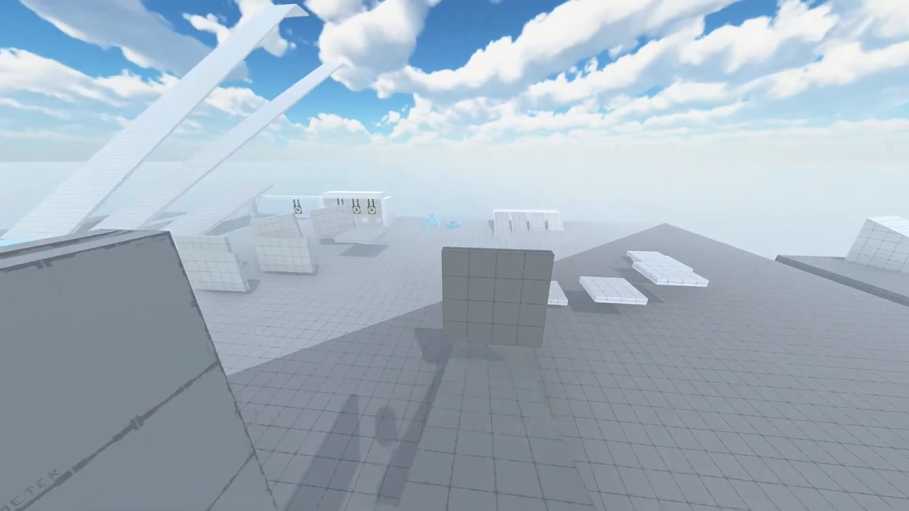
mouse_move(455, 256)
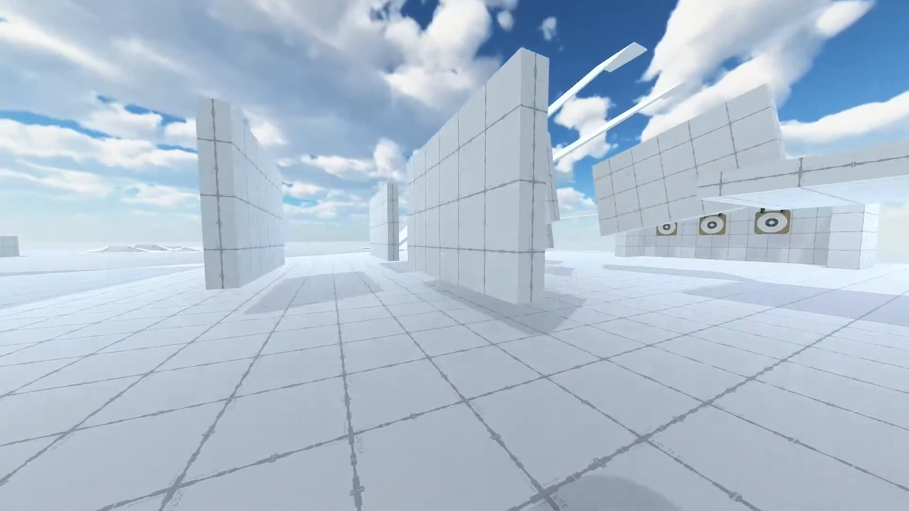
mouse_move(454, 255)
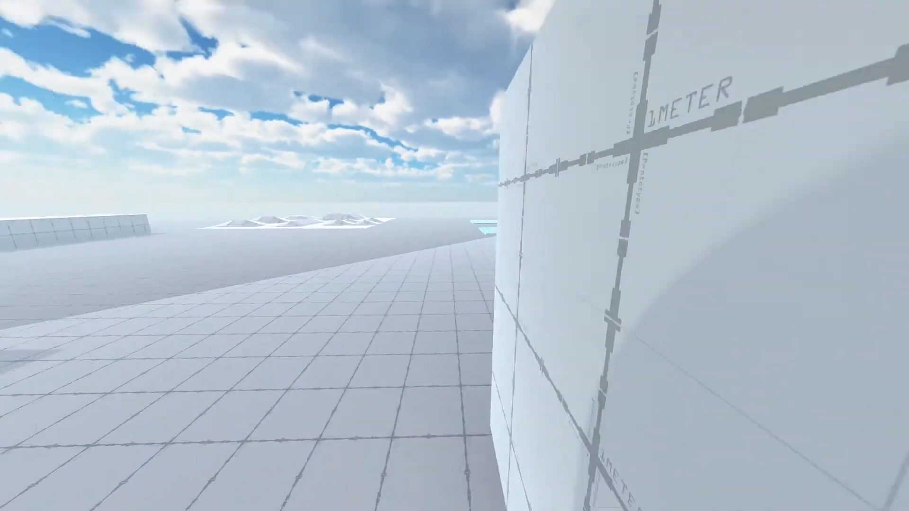
mouse_move(454, 256)
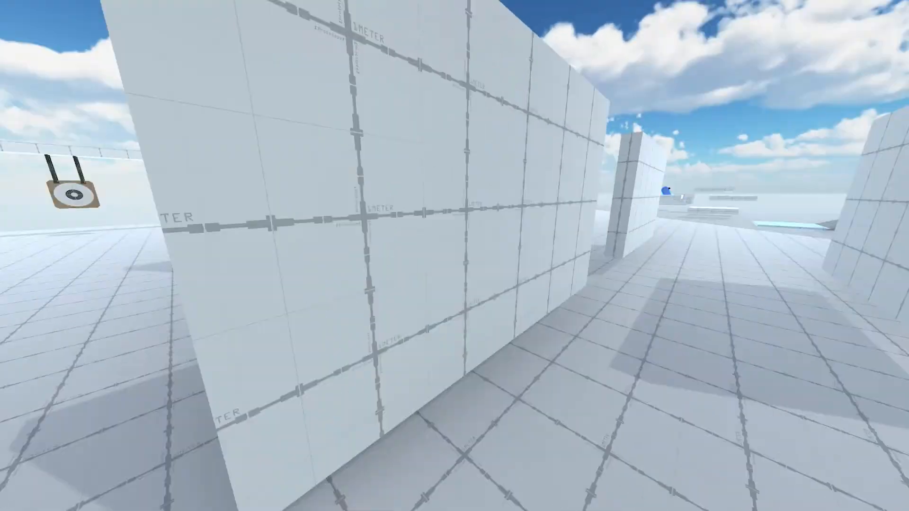
mouse_move(455, 255)
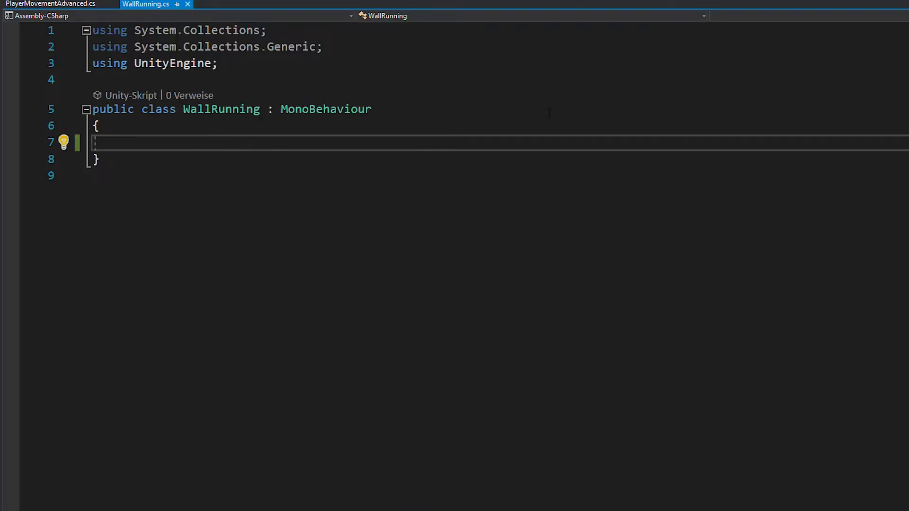
Add Header-grouped wall-running fields and an Input group with horizontalInput
type("[Header(\"Wallrunning")
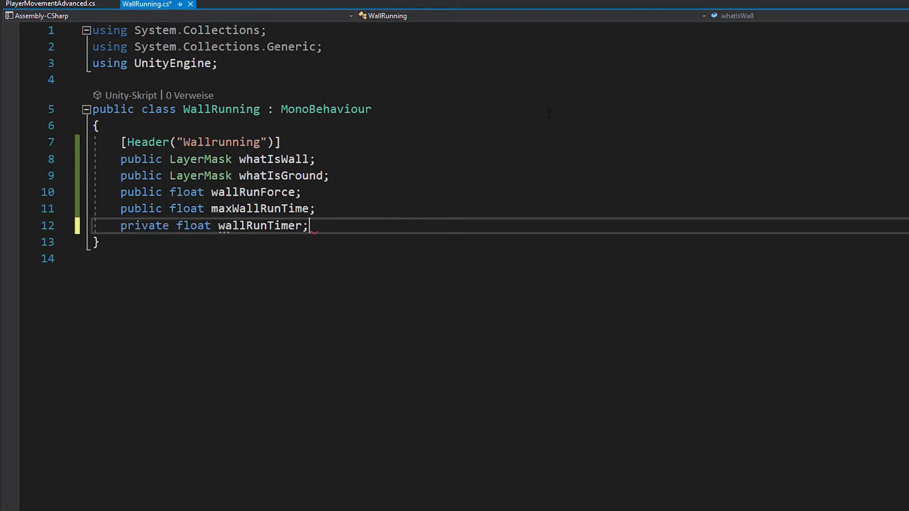
type("[Header(\"In\")]")
type("private float")
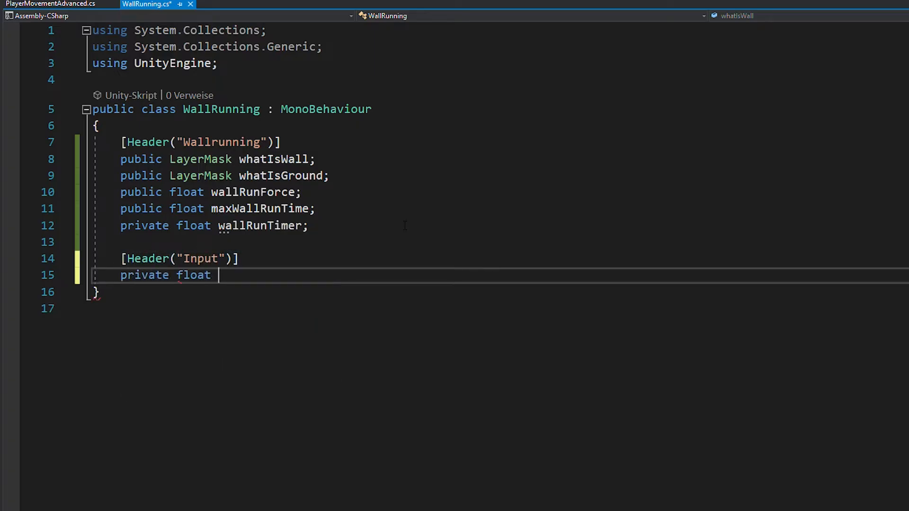
type("horizontalInput;")
type("[")
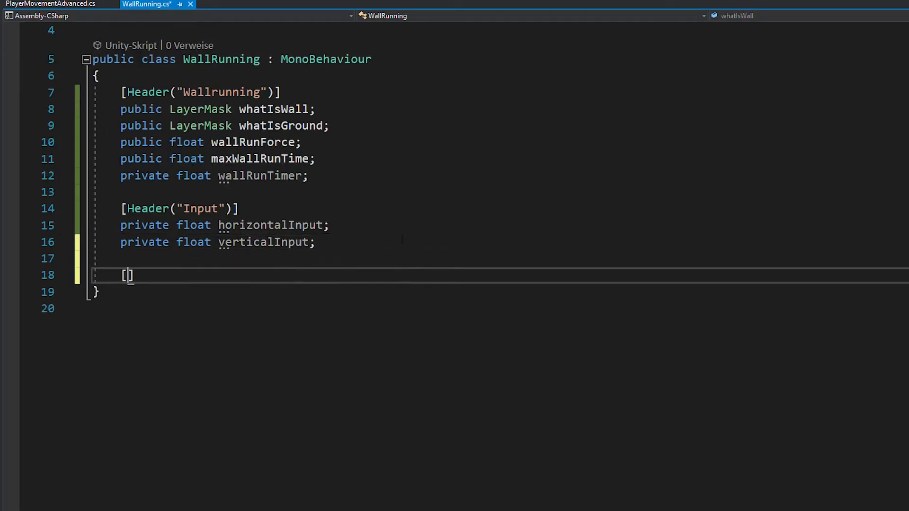
Add a Detection group: wallCheckDistance, leftWallhit, rightWallhit and the wallLeft bool
type("Header(\"Detection\")]")
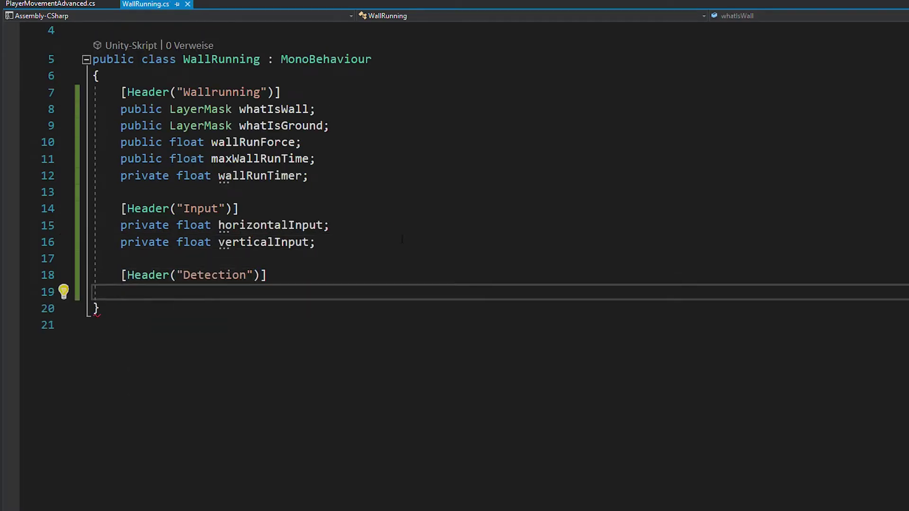
type("public float wallCheckDistance")
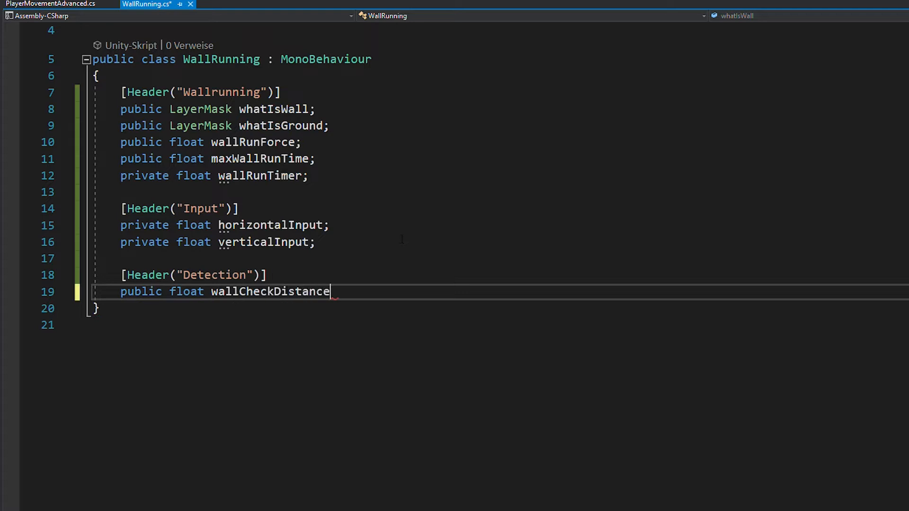
type(";")
type("private")
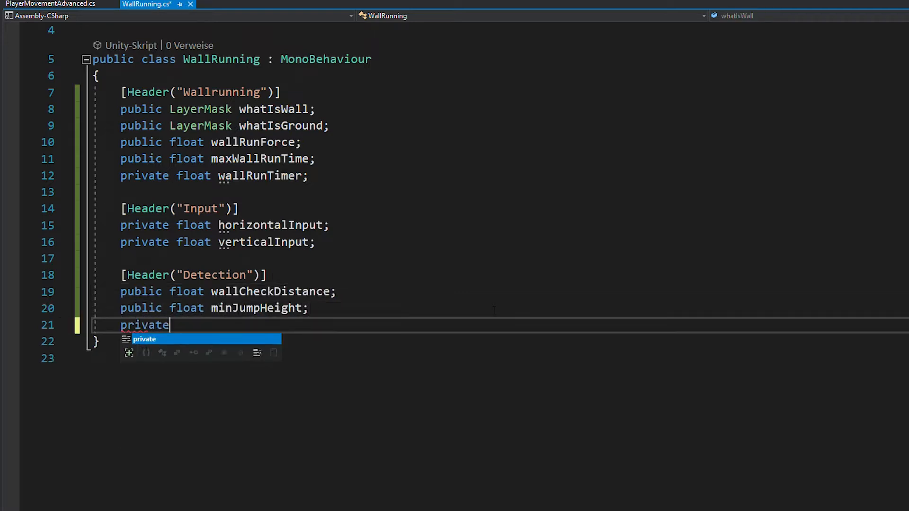
type("RaycastHit leftWallhit;")
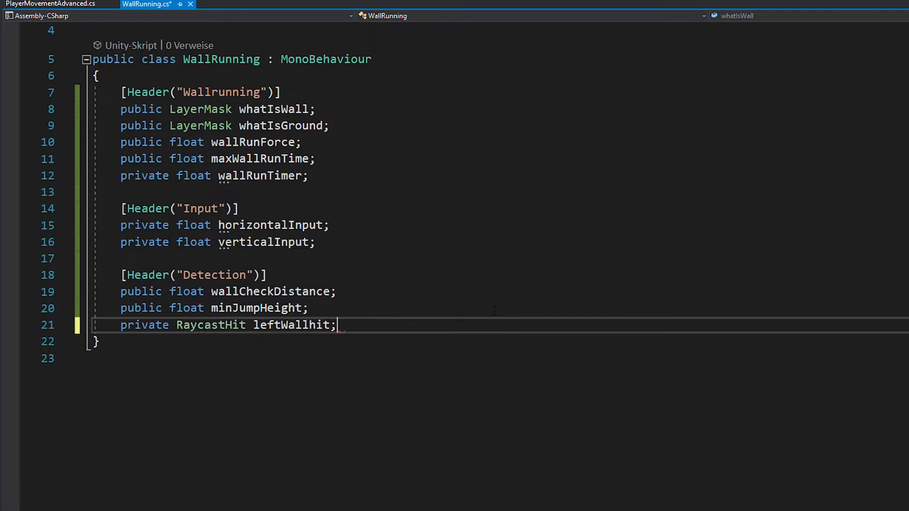
type("private RaycastHit rightWallhit;")
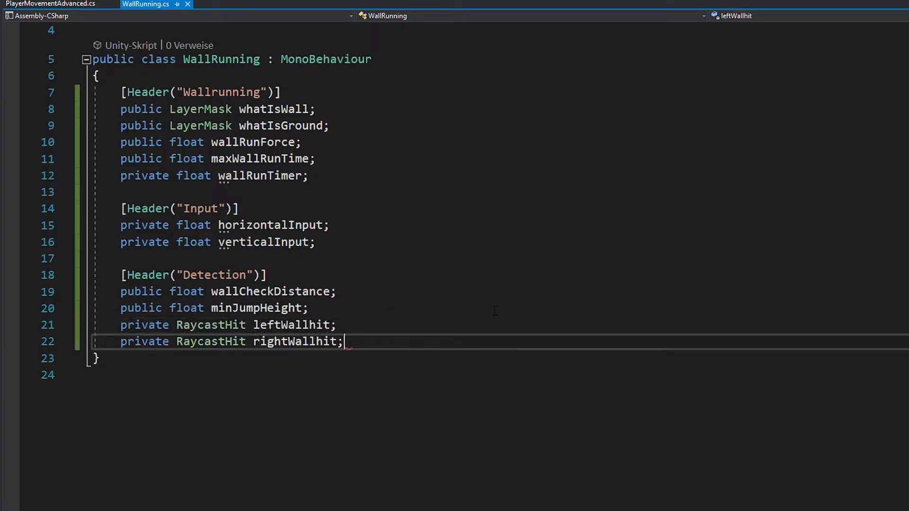
type("private bool wallLeft;")
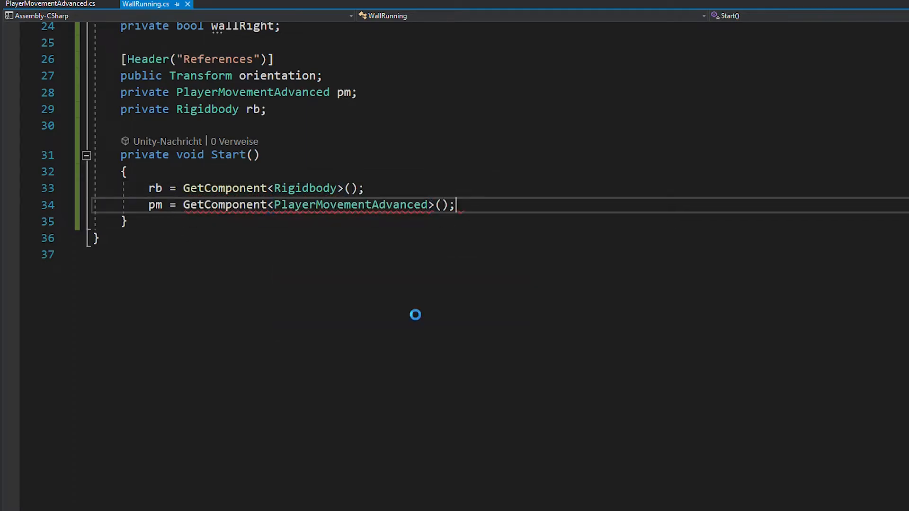
Begin a new private member declaration below the finished Start method
type("priv")
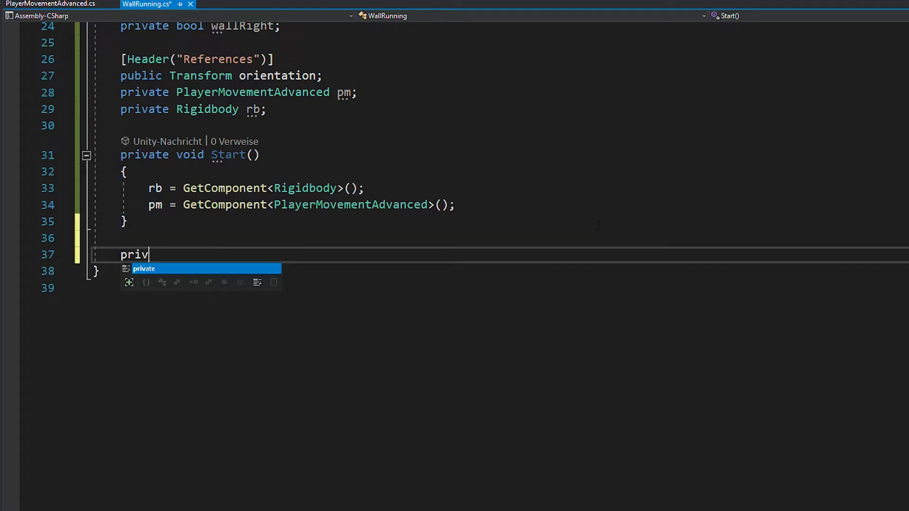
Write CheckForWall raycasting right and left by wallCheckDistance against whatIsWall into the wall hits
type("ate void CheckForWall(")
type("wallright")
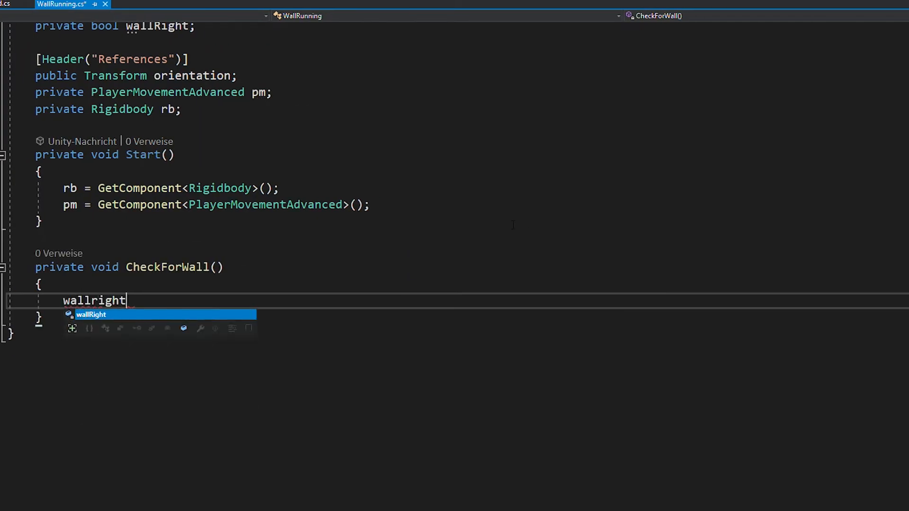
type("= Physics.Raycas")
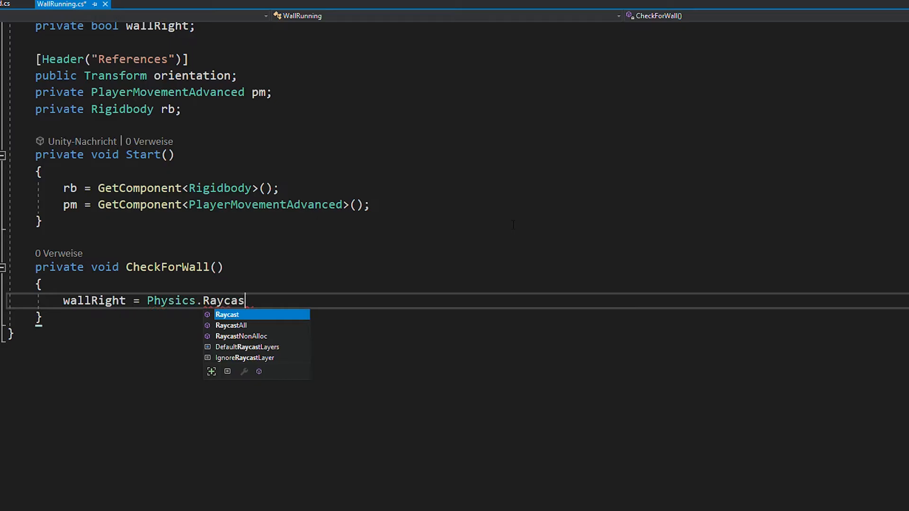
type("t(transform.position, orientation.right, out rightWallhit")
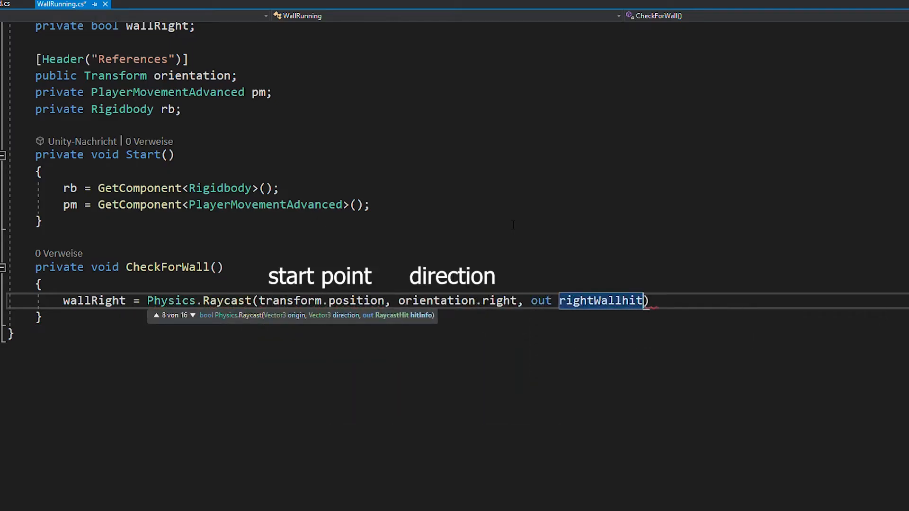
type(", wallCheckDistance, whatIsWall")
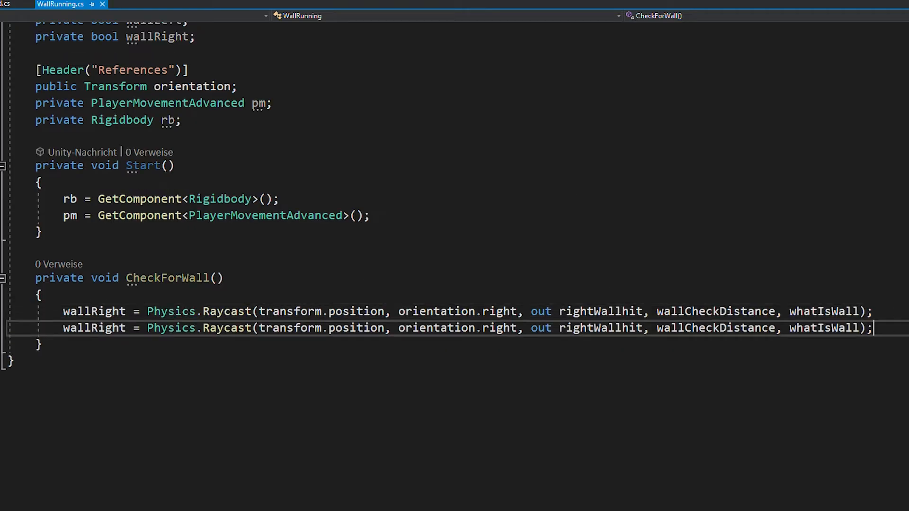
type("wallLeft")
type("return")
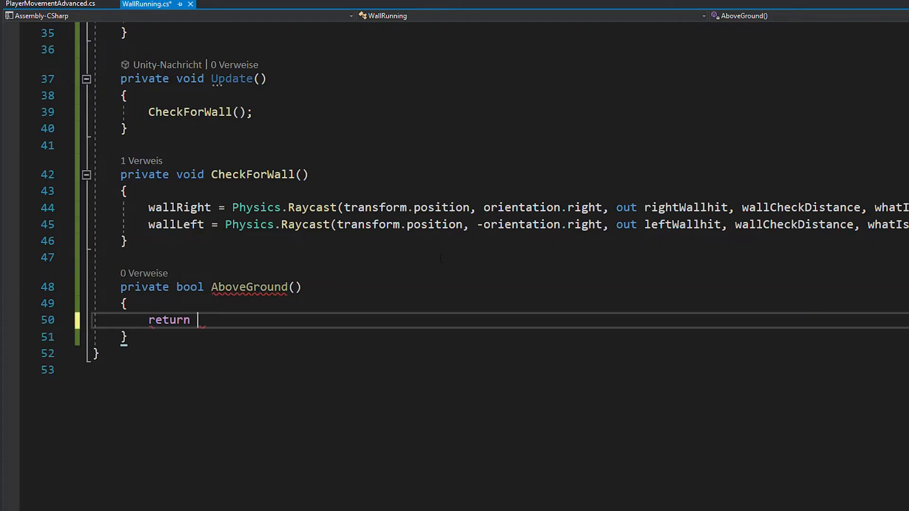
Make AboveGround return !Physics.Raycast downward by minJumpHeight on whatIsGround; begin StateMachine
type("!Physics.Raycast(")
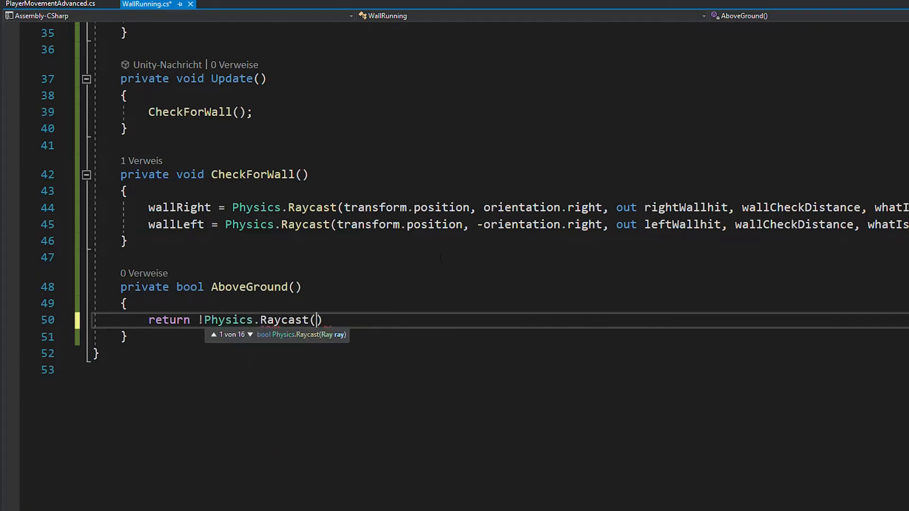
type("transform.position, Vector3.down,")
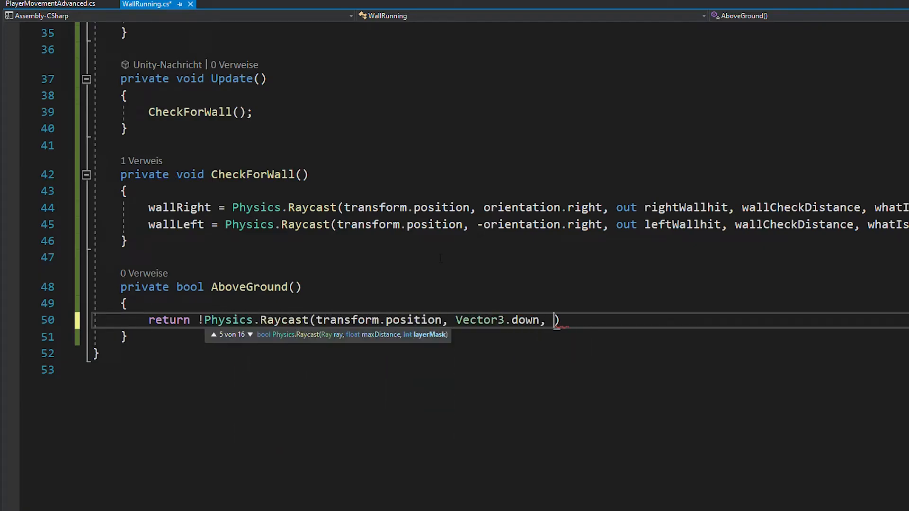
type("minJumpHeight, whatIsGround);")
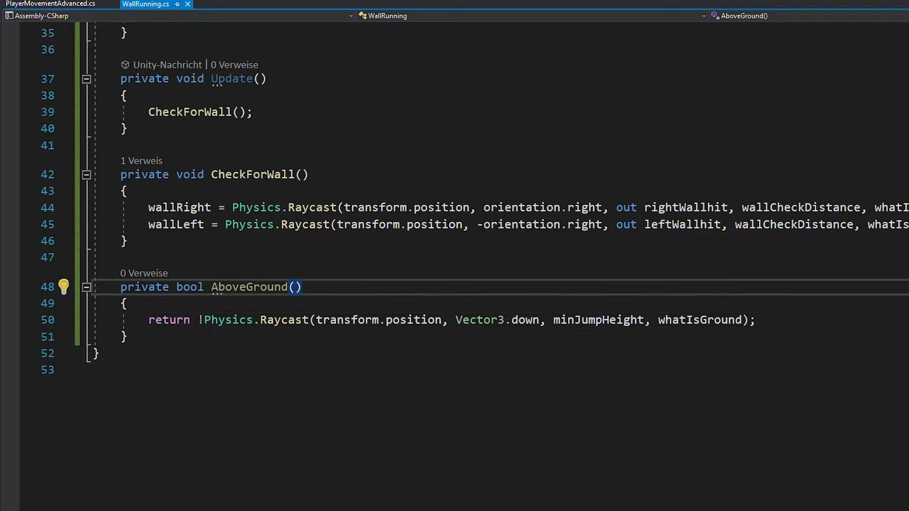
left_click(200, 320)
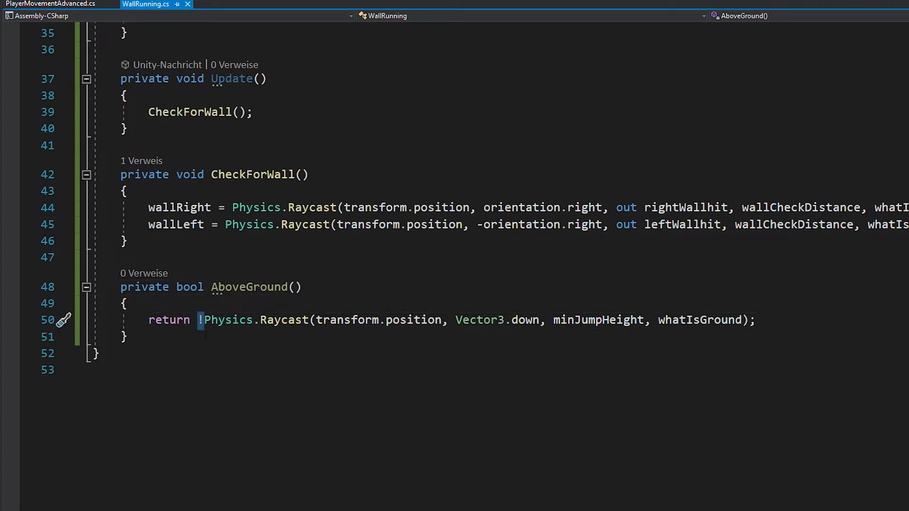
type("private void StateMachine(")
type("horizontalInput = Input")
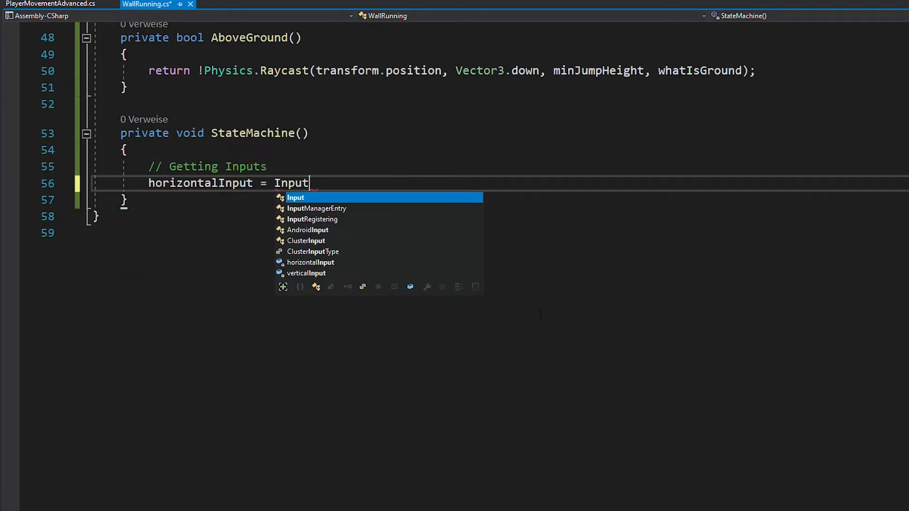
Read axis input and add an if((wallLeft || wallRight) && verticalInput > 0 && AboveGround()) wallrun branch
type(".GetAxisRaw(\"Horizontal\")")
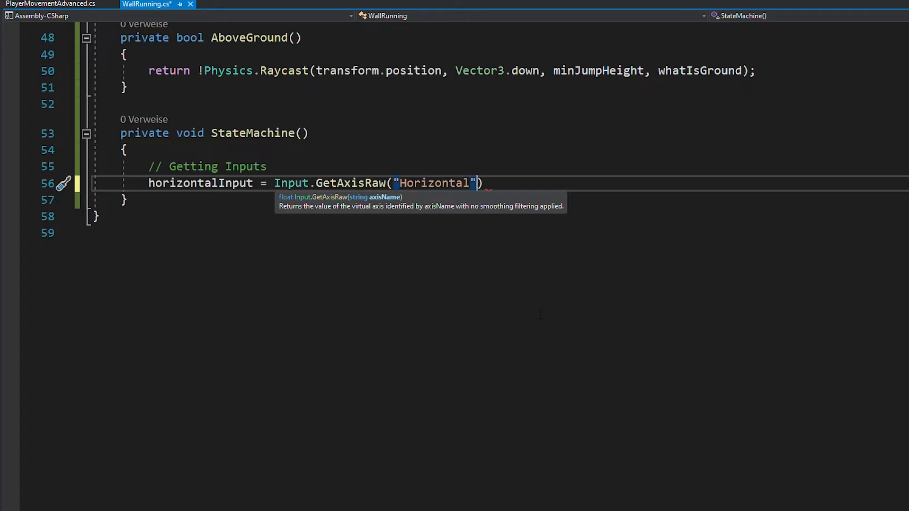
type("verticalInput = Input.GetAxisRaw(\"Horizontal\");")
type("// State 1 - Wallrunning")
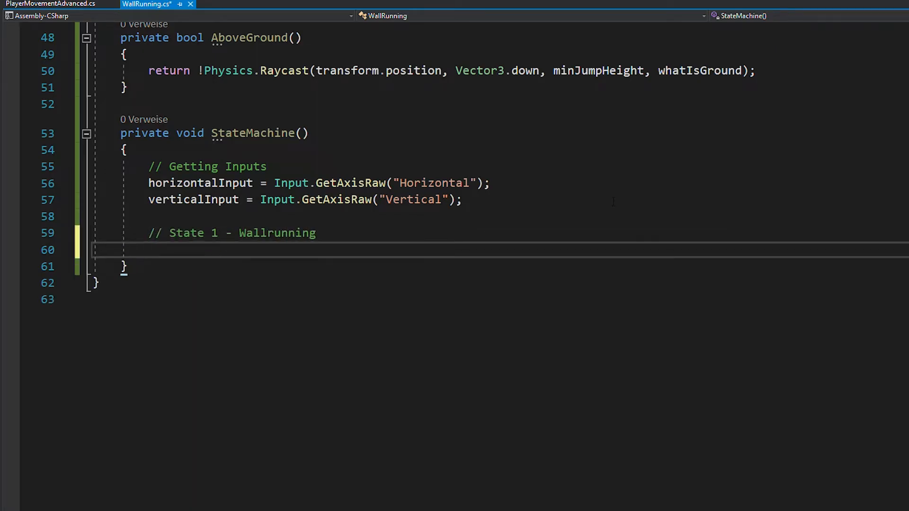
type("if((wallLef")
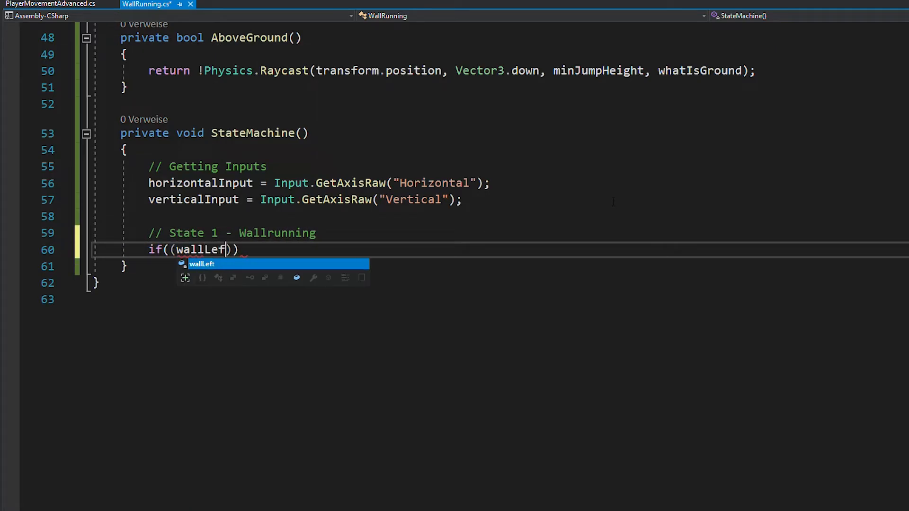
type("|| wallri")
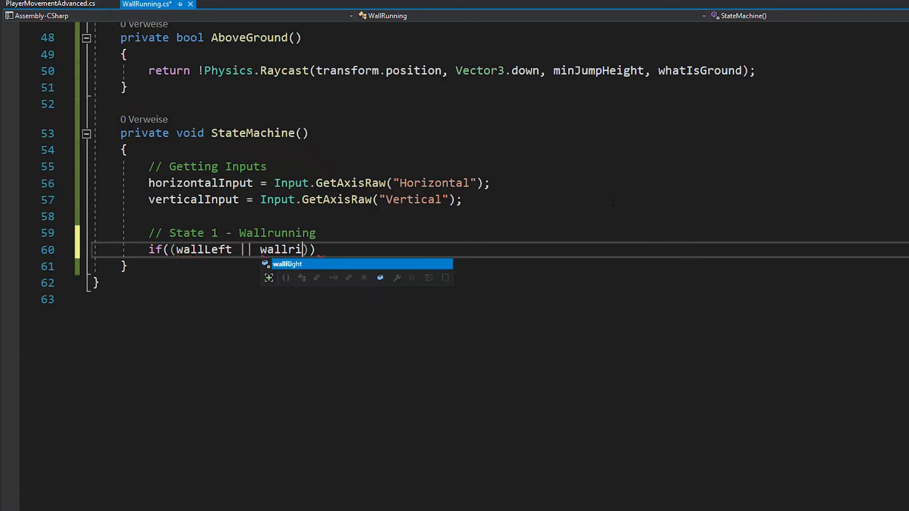
type("ght) && verticalInput > 0 &&")
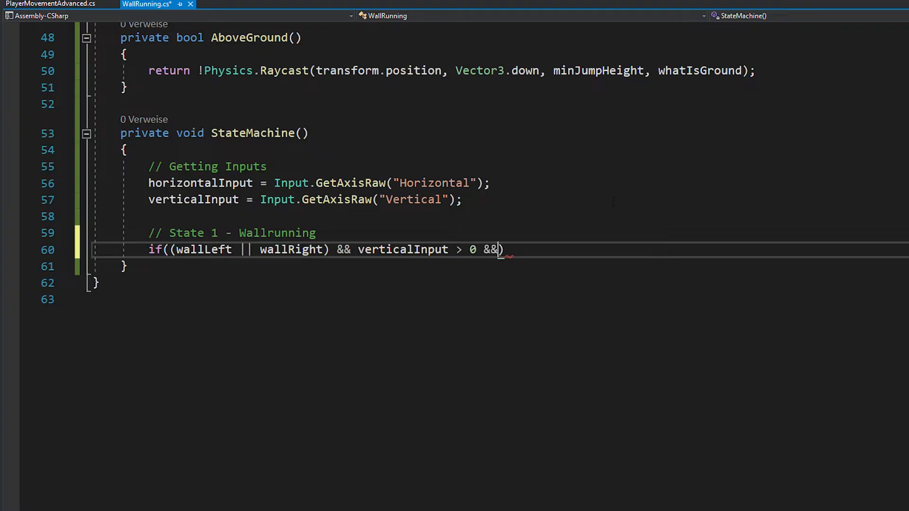
type("AboveGround()")
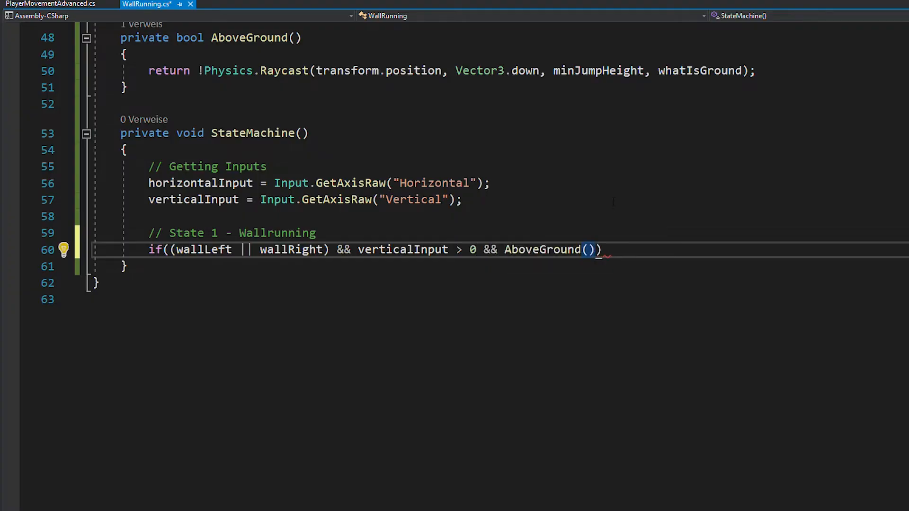
type("{")
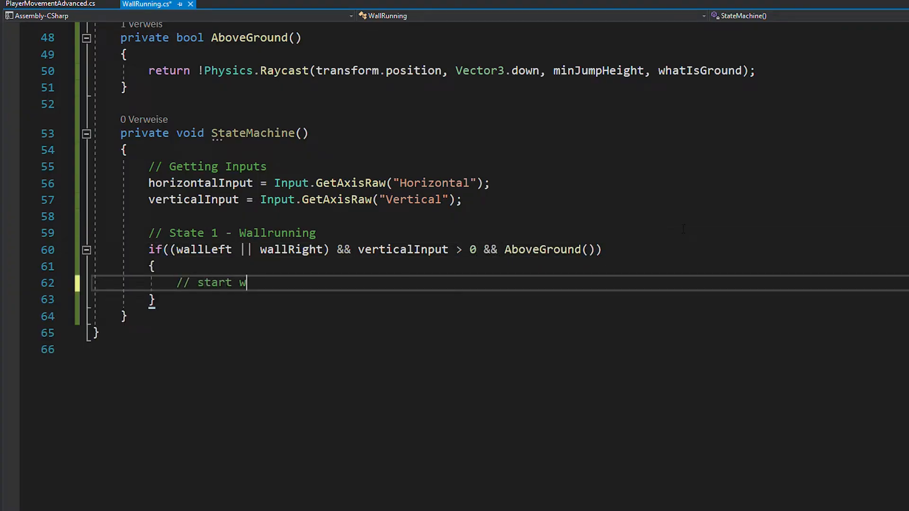
type("allrun here!")
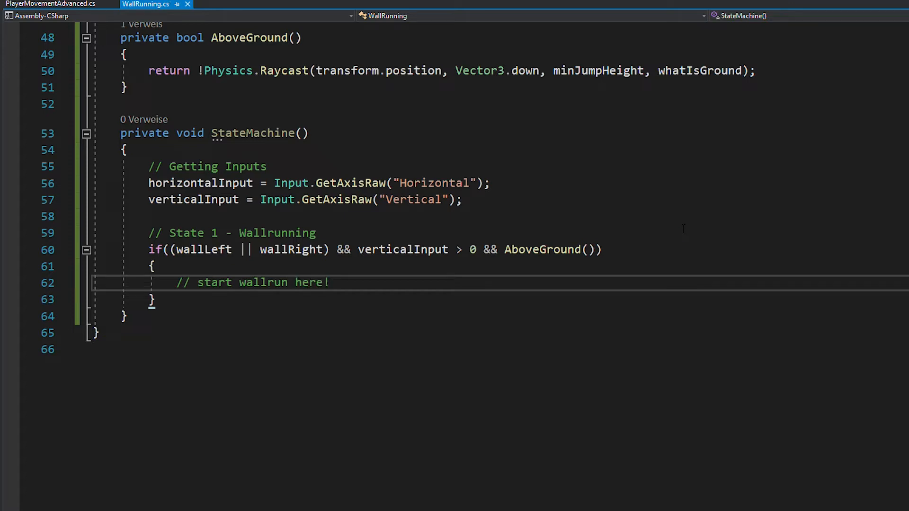
type("private void StartWallRun(")
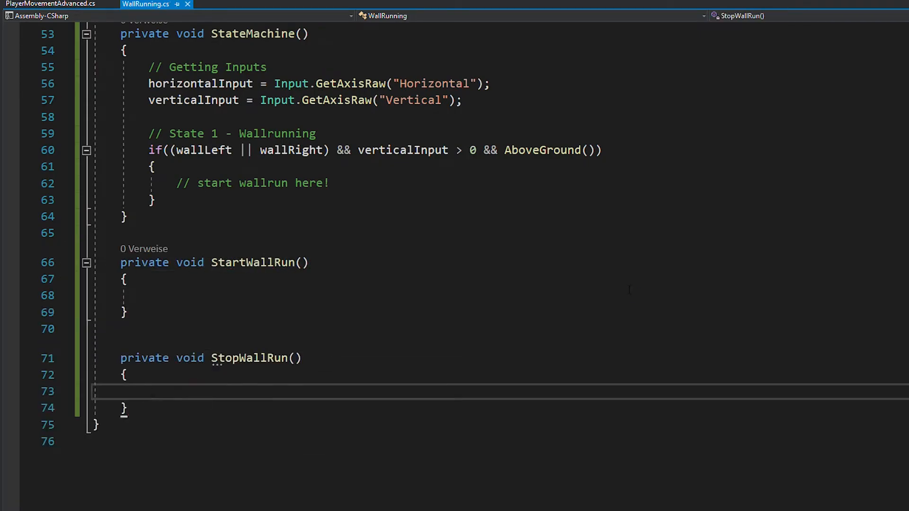
Declare the private void WallRunningMovement method
type("private void WallR")
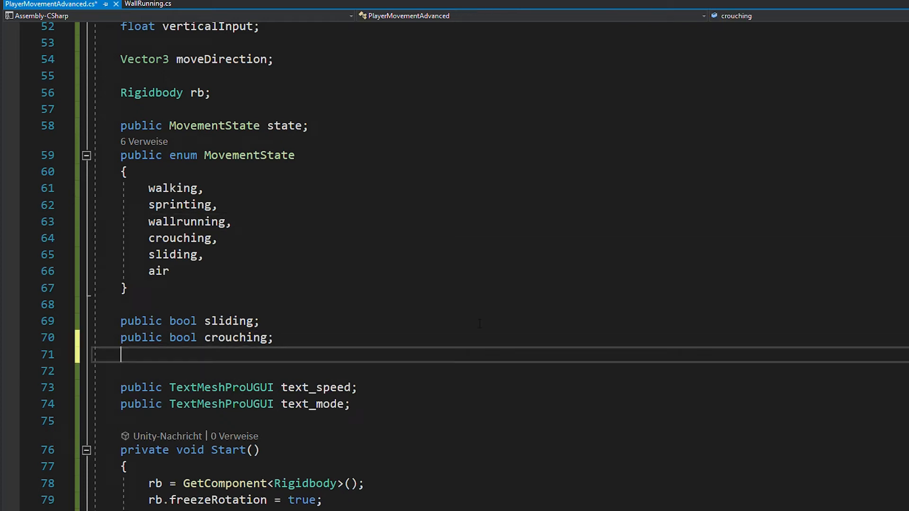
Add public bool wallrunning to PlayerMovementAdvanced and set desiredMoveSpeed = wallrunSpeed when wallrunning
type("public bool wallrunning;")
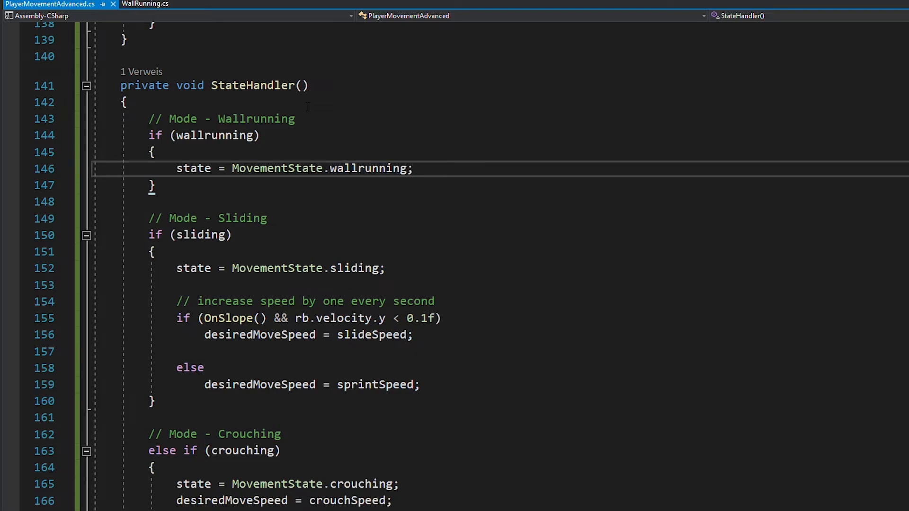
type("desiredMoveSpeed = wallrunSpeed;")
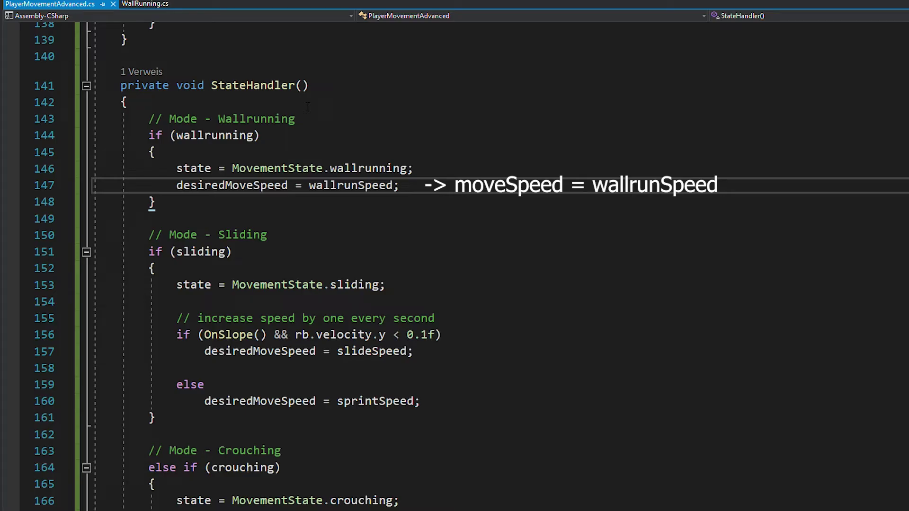
left_click(145, 4)
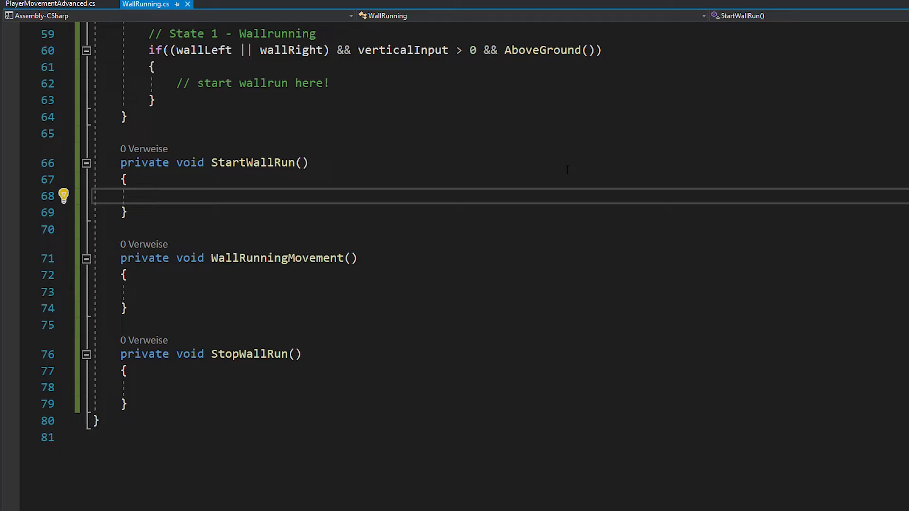
Set pm.wallrunning true in StartWallRun and pick wallNormal from rightWallhit or leftWallhit
type("pm.wallrunning = true;")
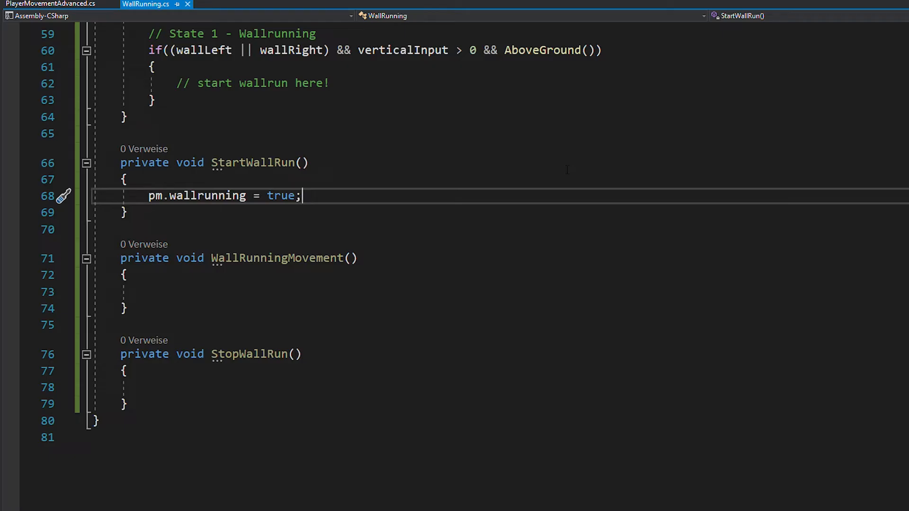
type("Vector3")
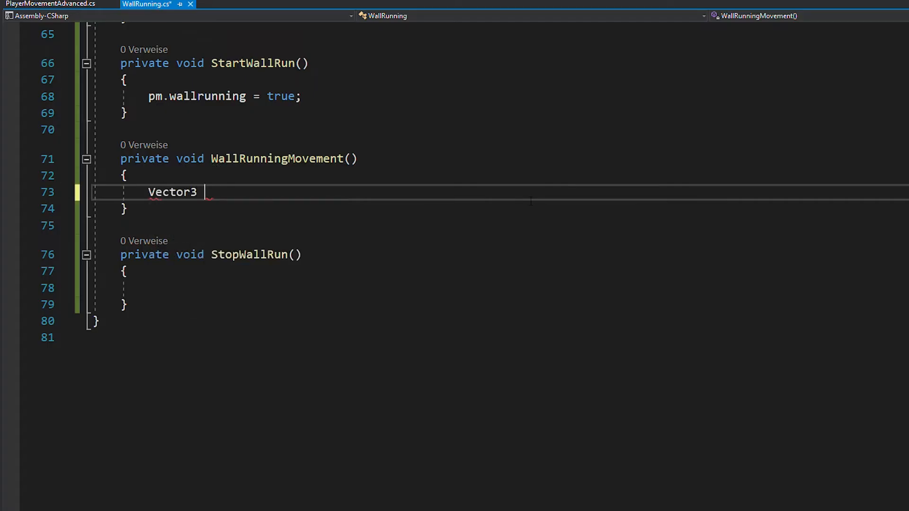
type("wallNormal =")
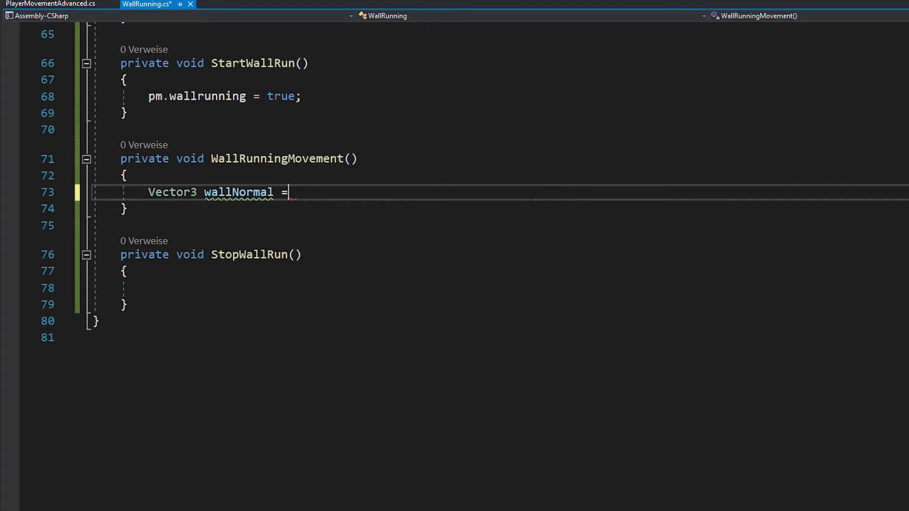
type("wallRight ? r")
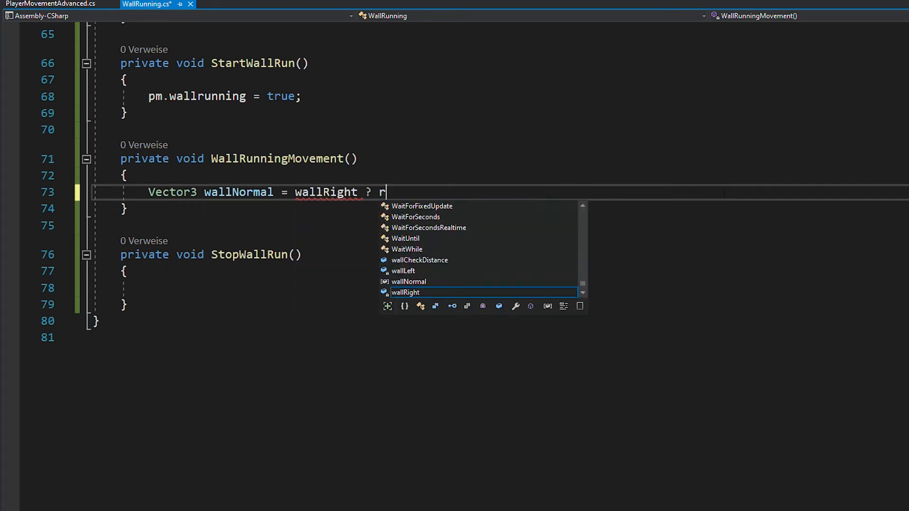
type("ightWallhit.normal")
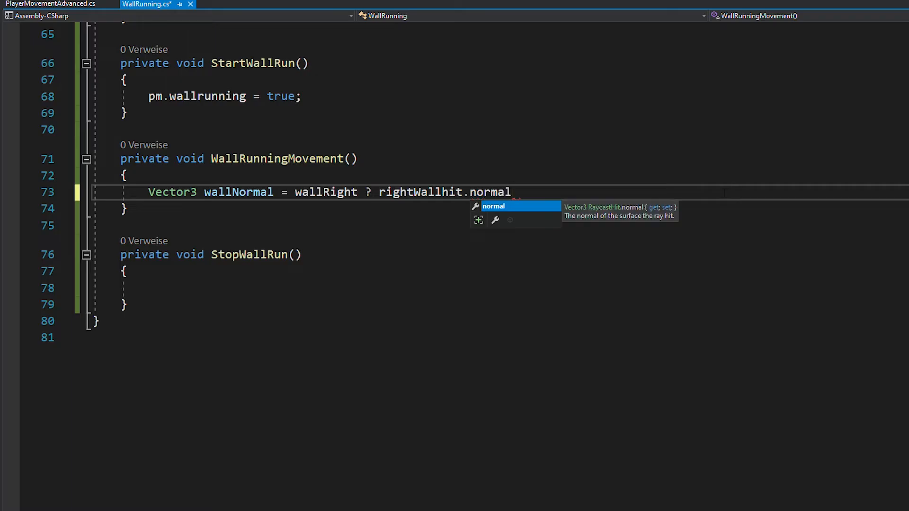
type(": leftWallhit.normal")
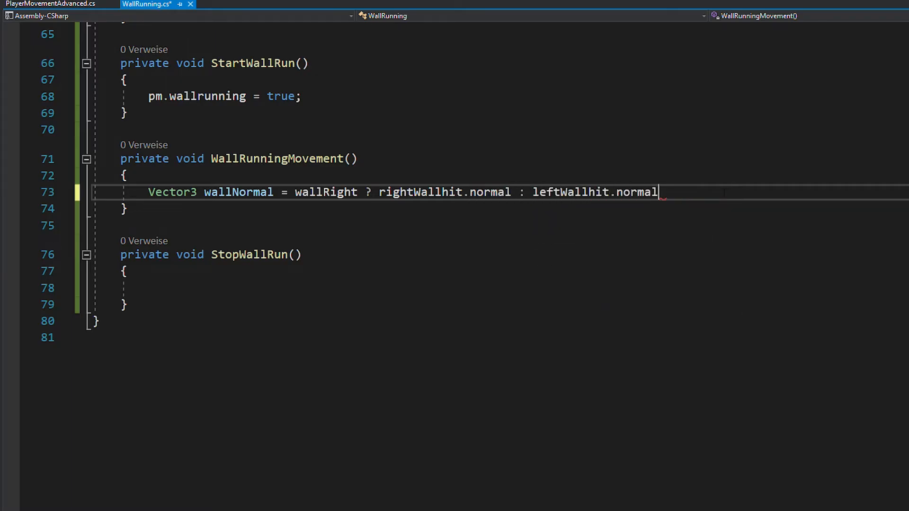
Compute wallForward via Vector3.Cross with transform.up and AddForce it times wallRunForce
type("Vector3 wallForward =")
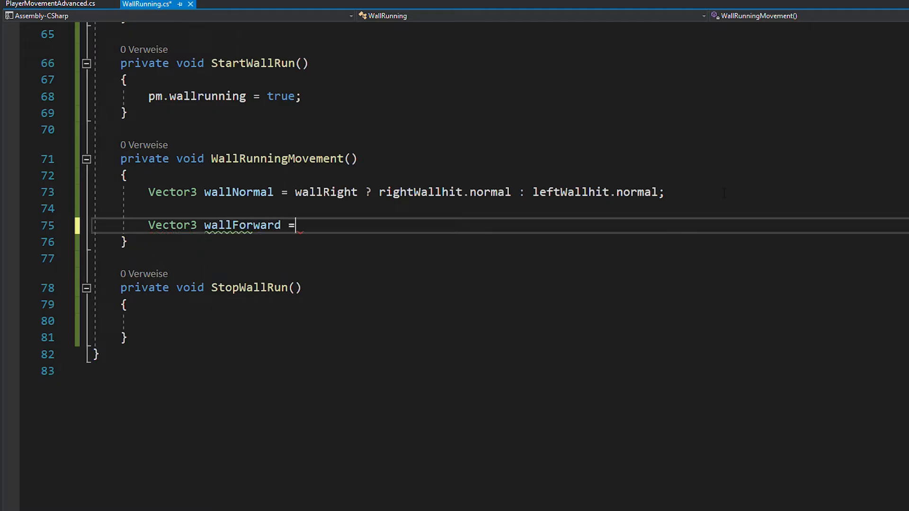
type("Vector3.Cross(wallNormal")
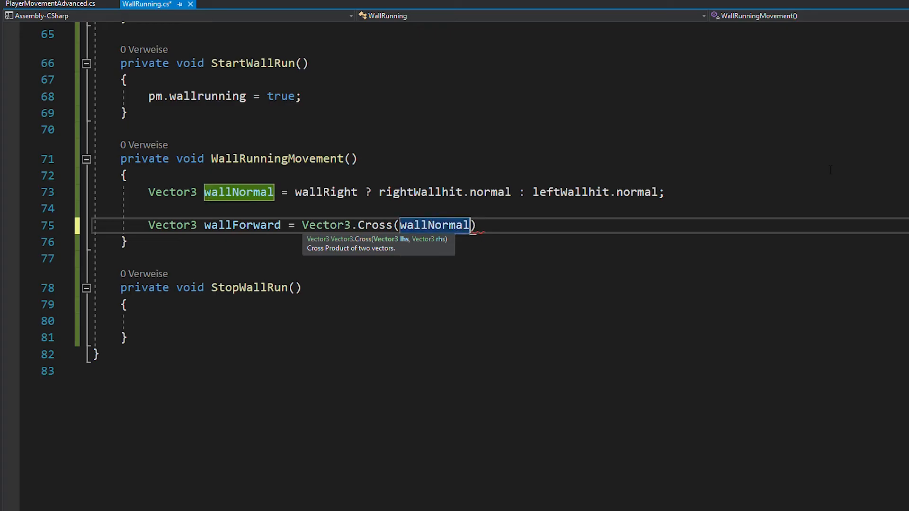
type(", transform.up")
type("rb.AddForce(wallForward")
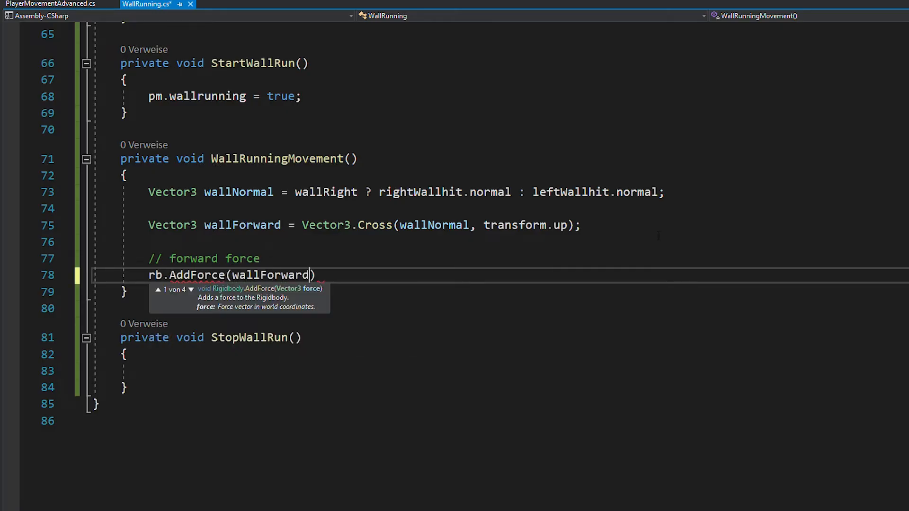
type("* wallRunForce")
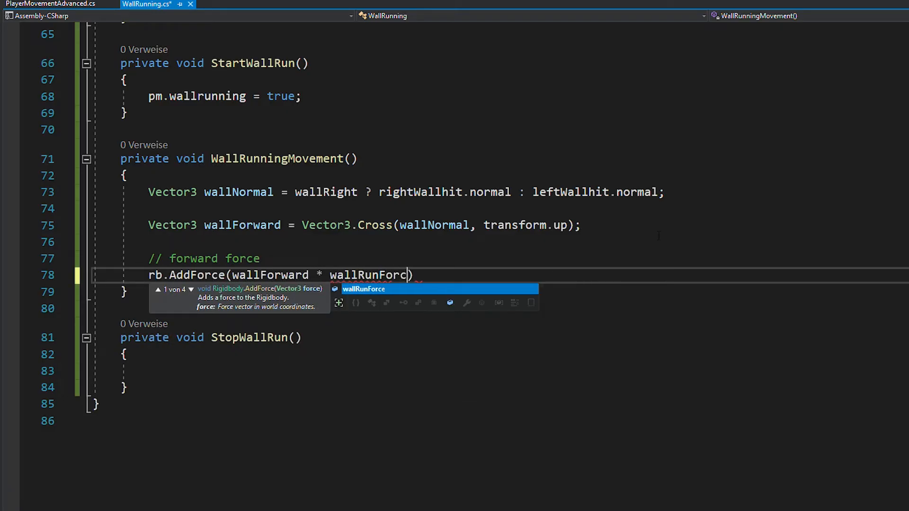
type(", ForceMode.Force")
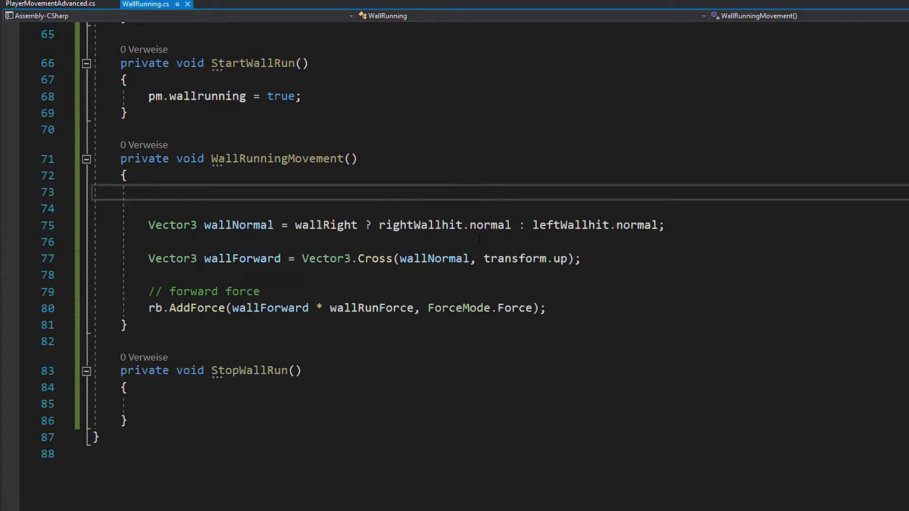
Disable gravity and zero vertical velocity, and set pm.wallrunning false in StopWallRun
type("rb.useGravity = false;")
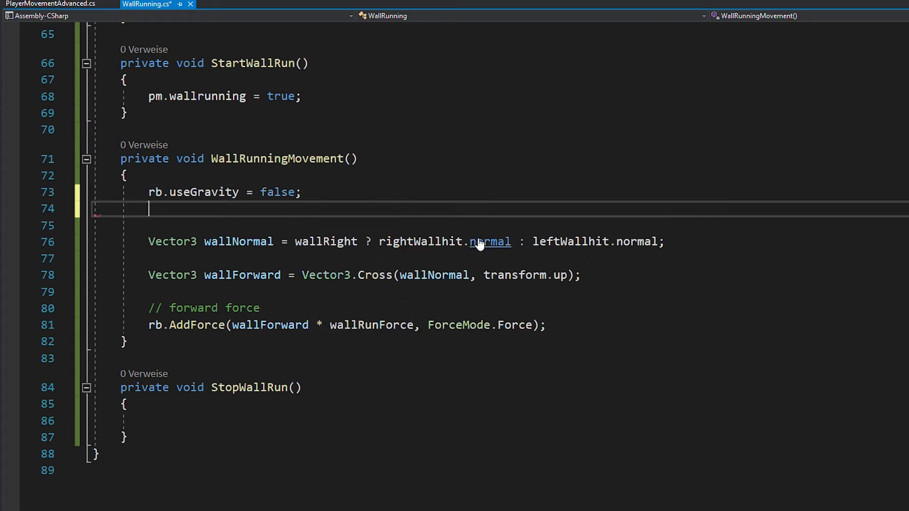
type("rb.velocity = new Vector3(rb.velocity.x, 0f, rb.velocity.z);")
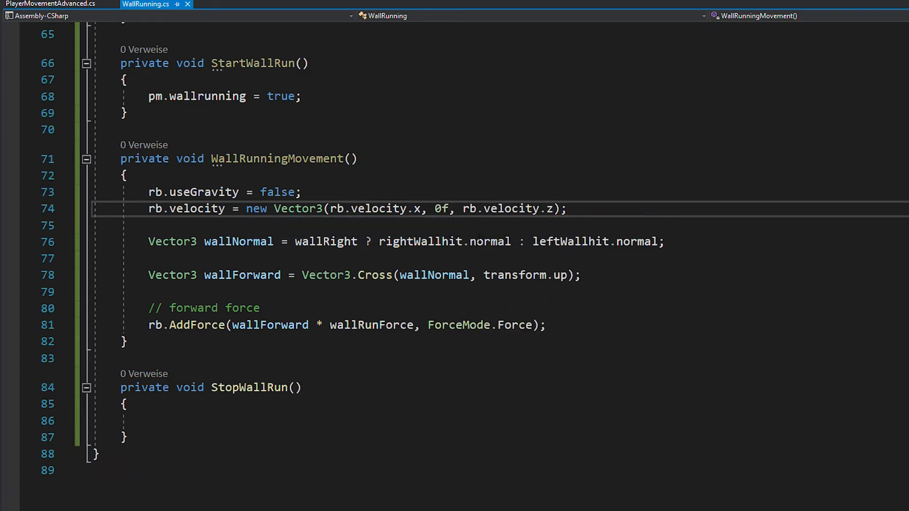
type("pm.")
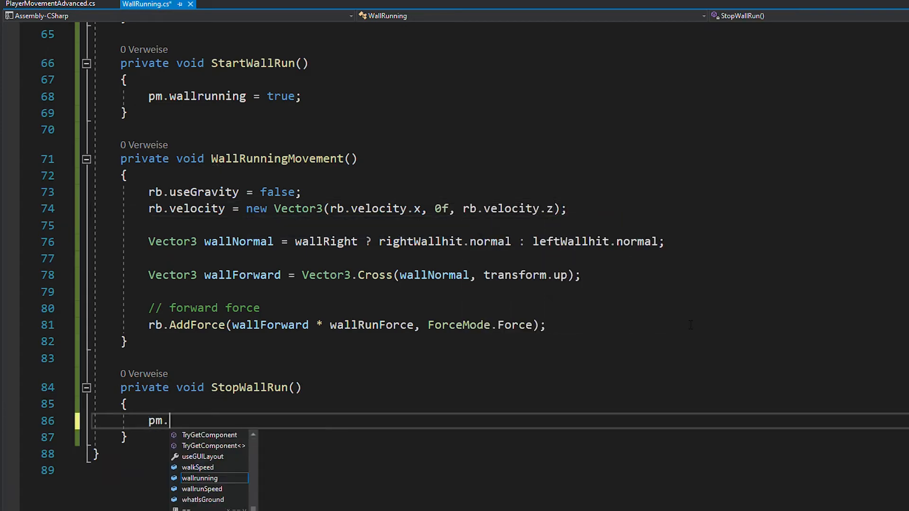
type("wallrunning = false;")
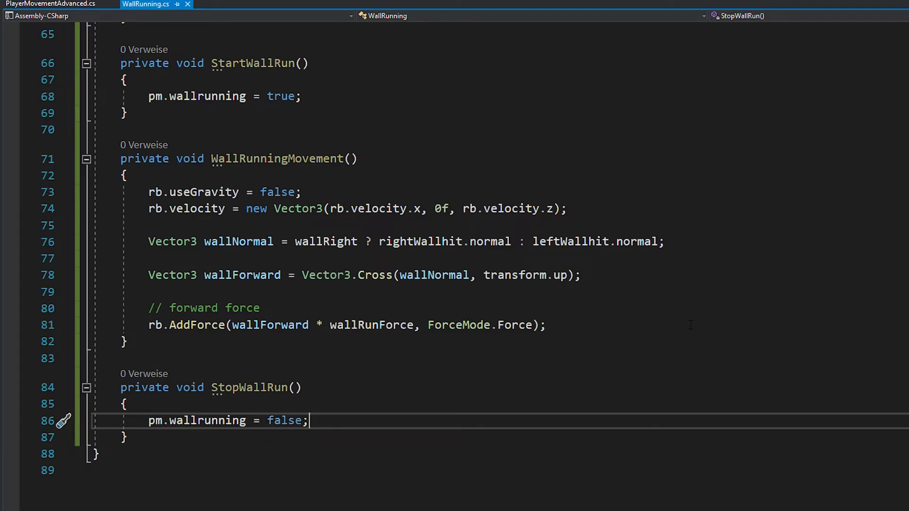
scroll("up", 3)
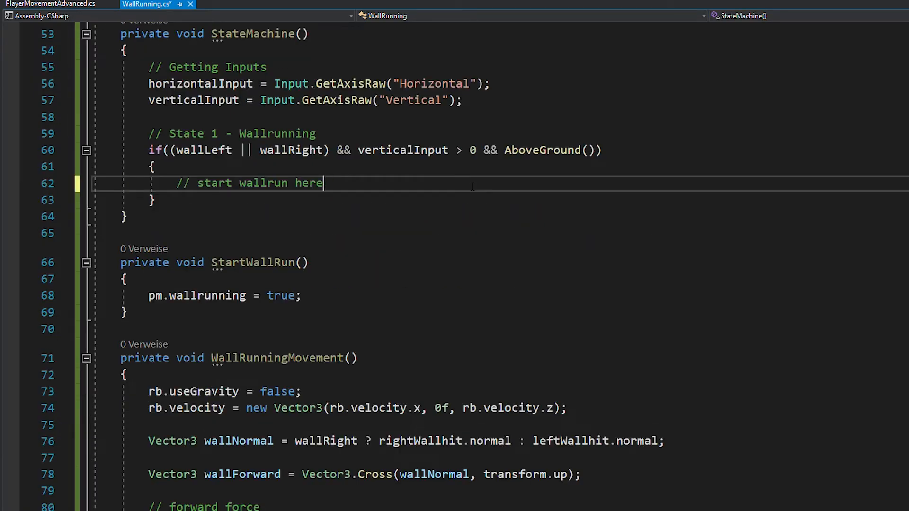
Call StartWallRun when !pm.wallrunning in StateMachine, and call StateMachine() from Update
type("if")
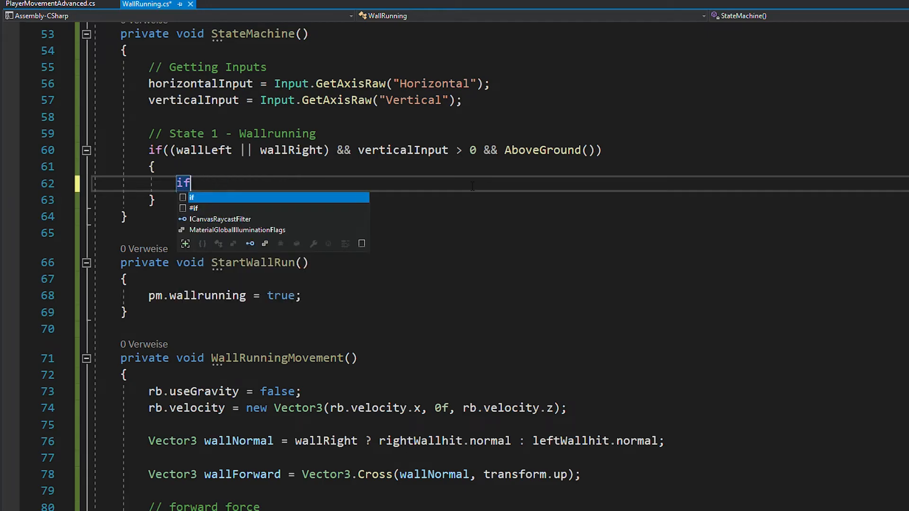
type("(!pm.wallrunning)")
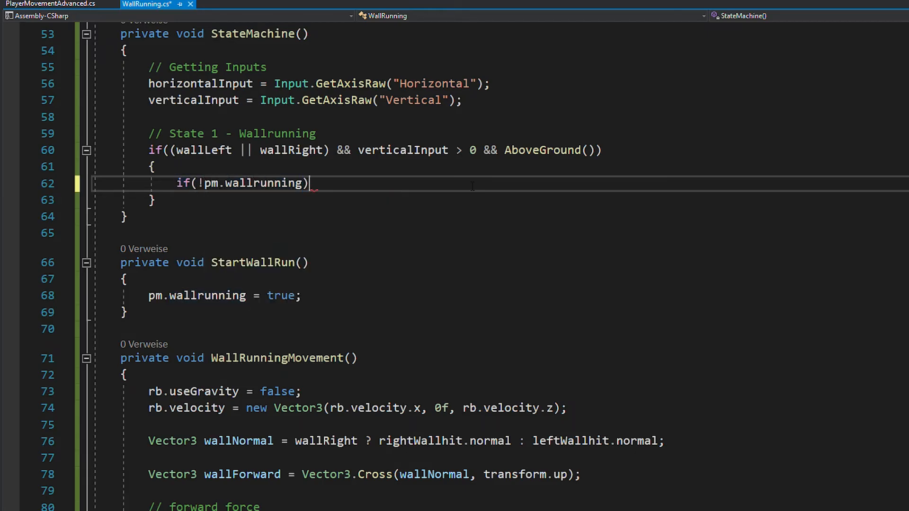
type("StartWallRun();")
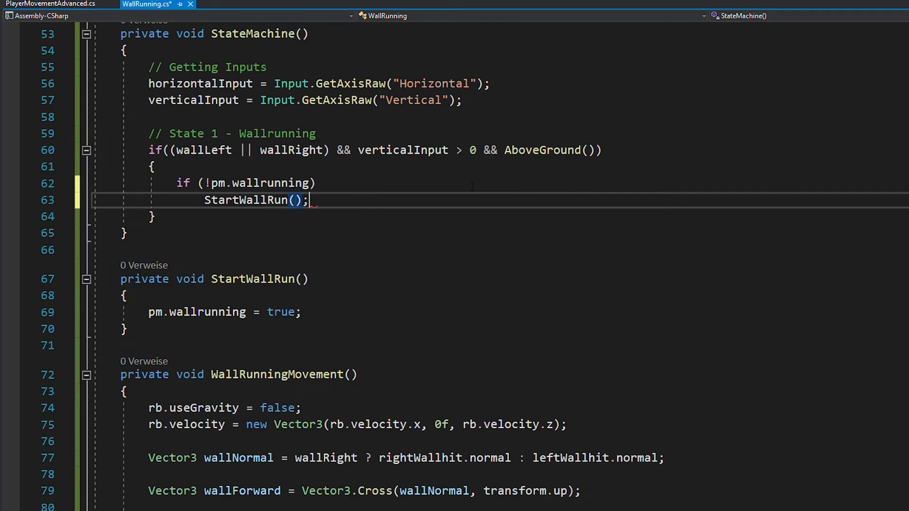
type("// Stat")
type("WallRunning")
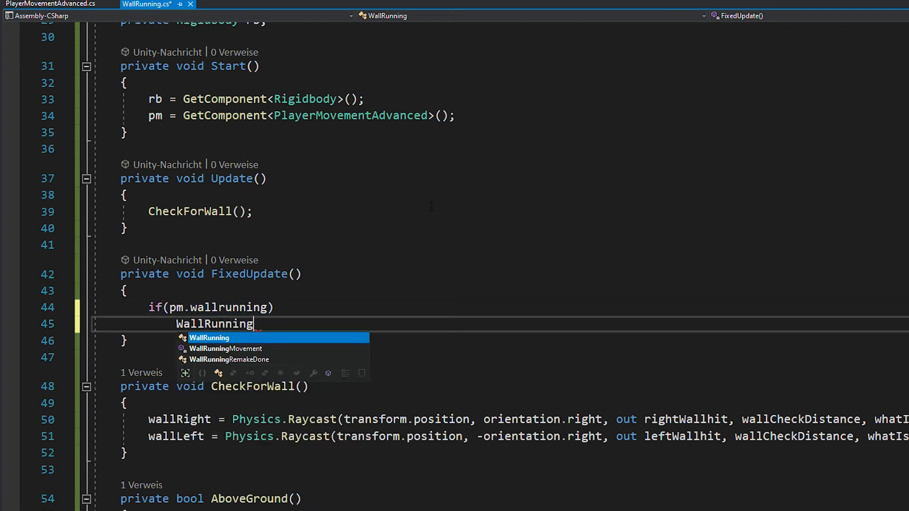
left_click(226, 348)
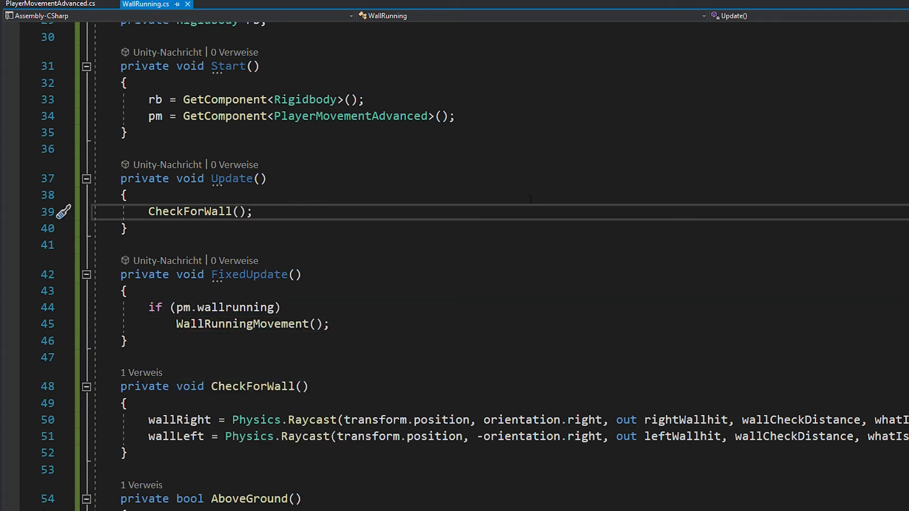
type("StateMachine()")
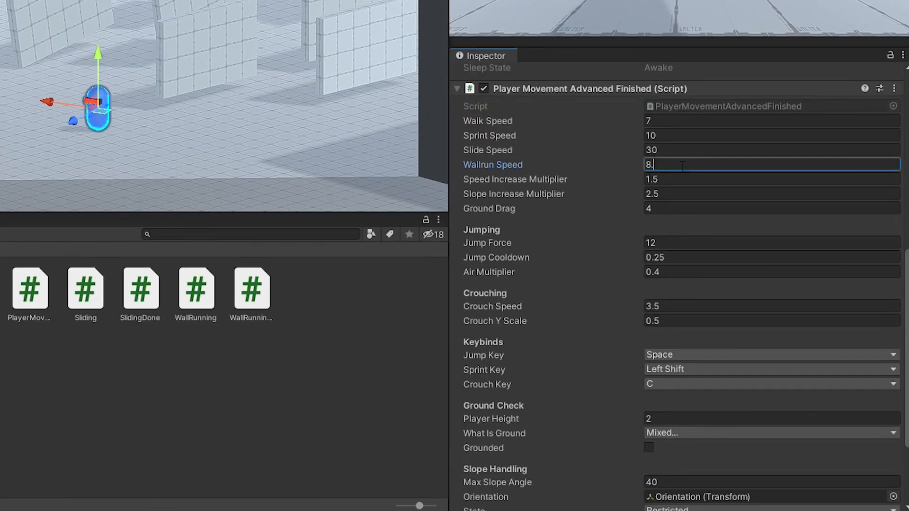
Add Wall Running to the player with whatIsGround walls, force 200, time 1.5, distance 0.7
type("wall")
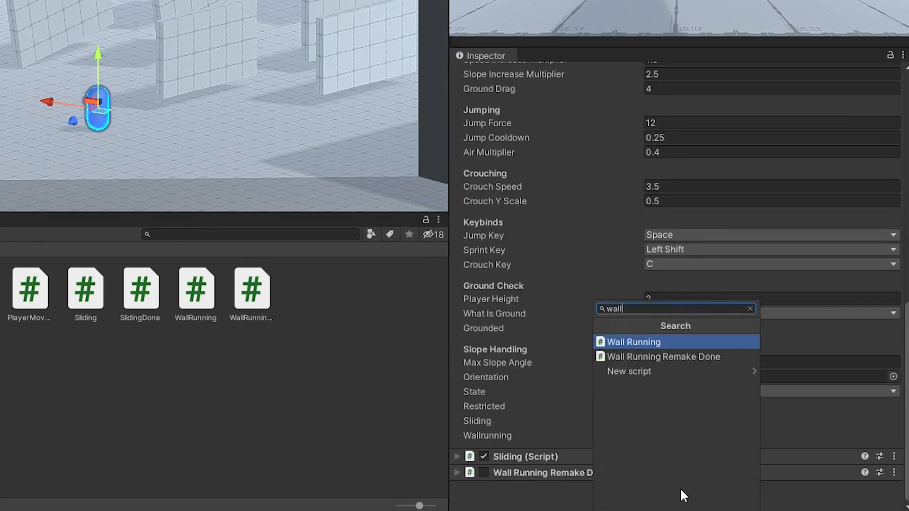
left_click(633, 341)
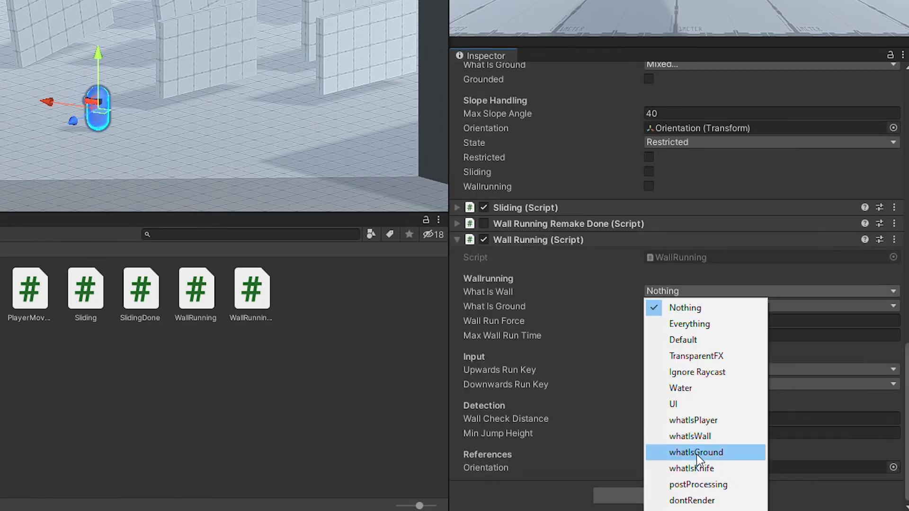
left_click(697, 453)
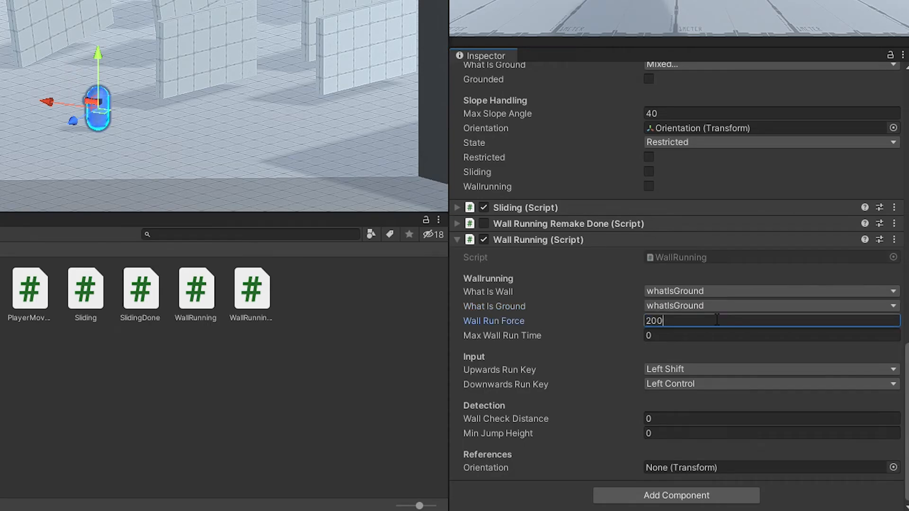
left_click(754, 419)
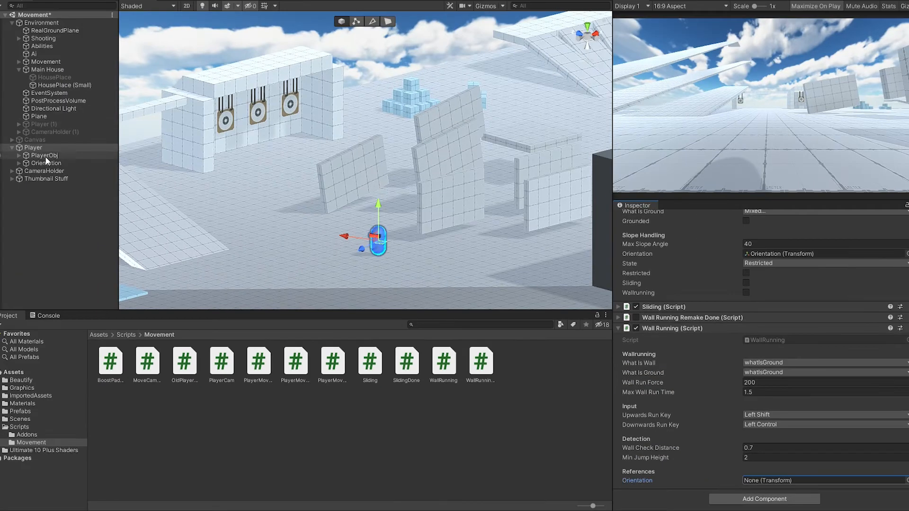
Check a test wall's layer and start the game to test wall running
left_click(452, 197)
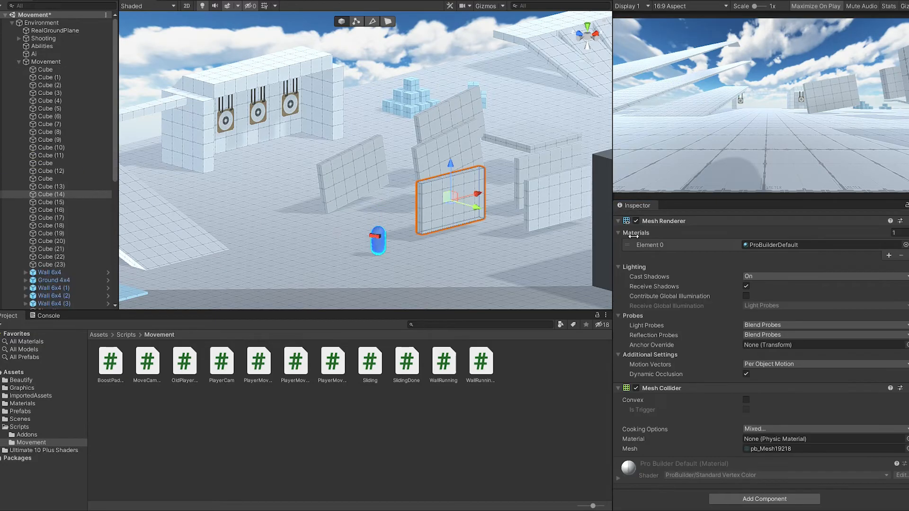
left_click(846, 230)
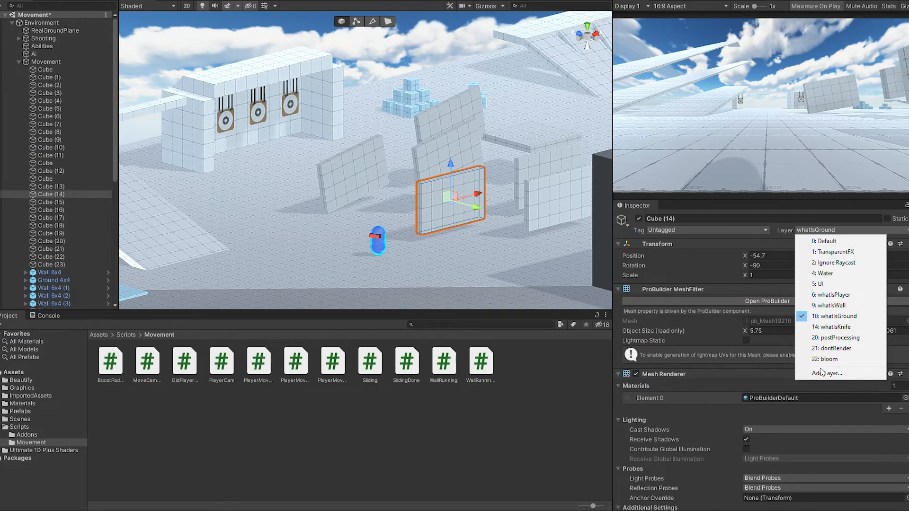
left_click(826, 374)
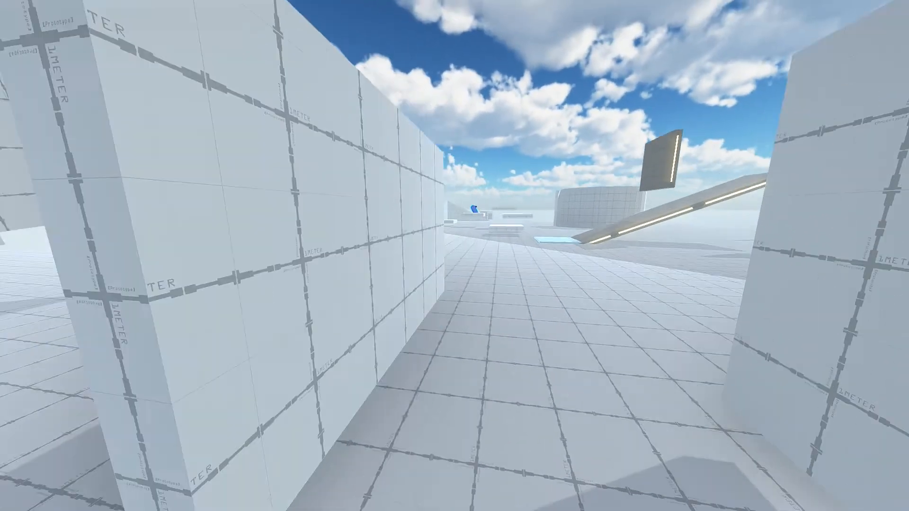
mouse_move(454, 255)
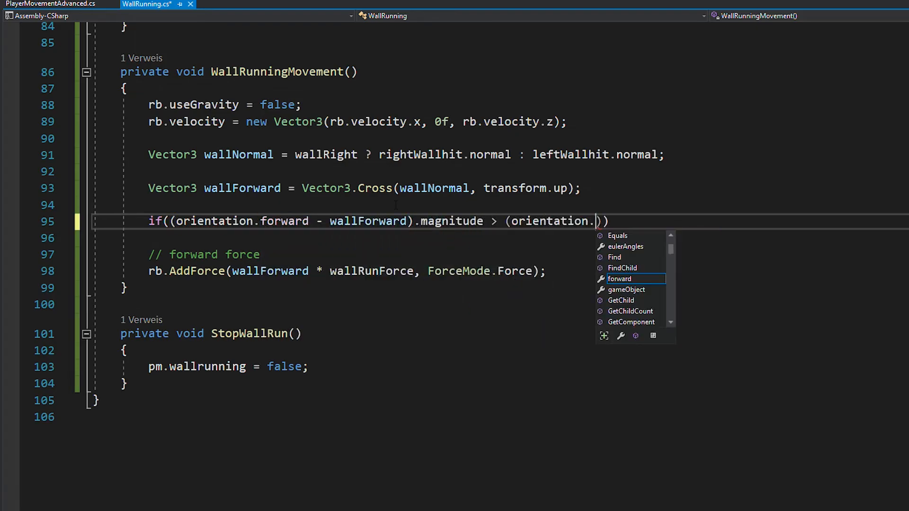
Negate wallForward when orientation.forward is closer to -wallForward than to wallForward
type("forward - -wallForward")
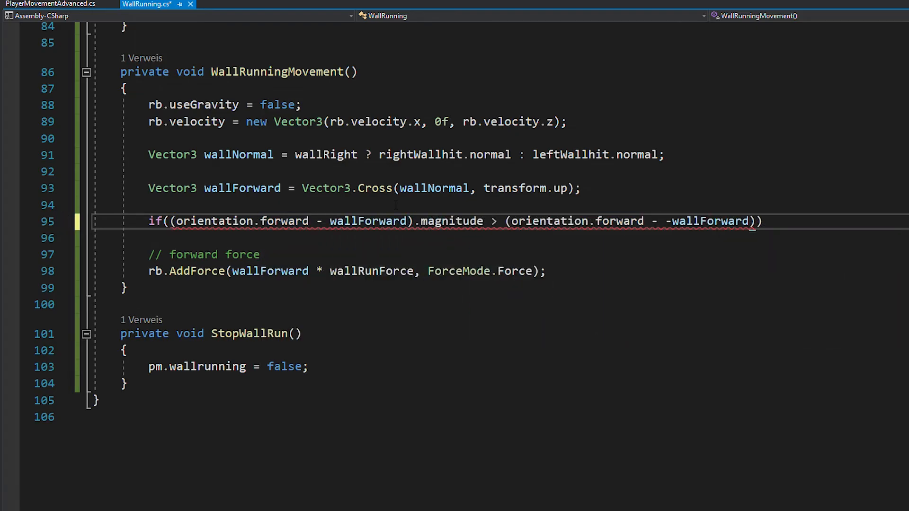
type("wallForward = -wallForward;")
type(".magnitude")
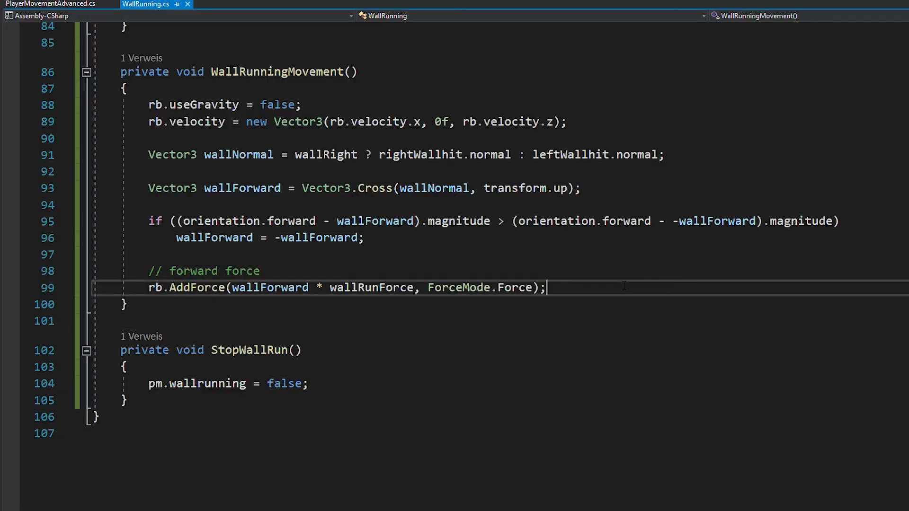
Add a '// push to wall force' comment and rb.AddForce(-wallNormal * 100, ForceMode.Force)
type("/")
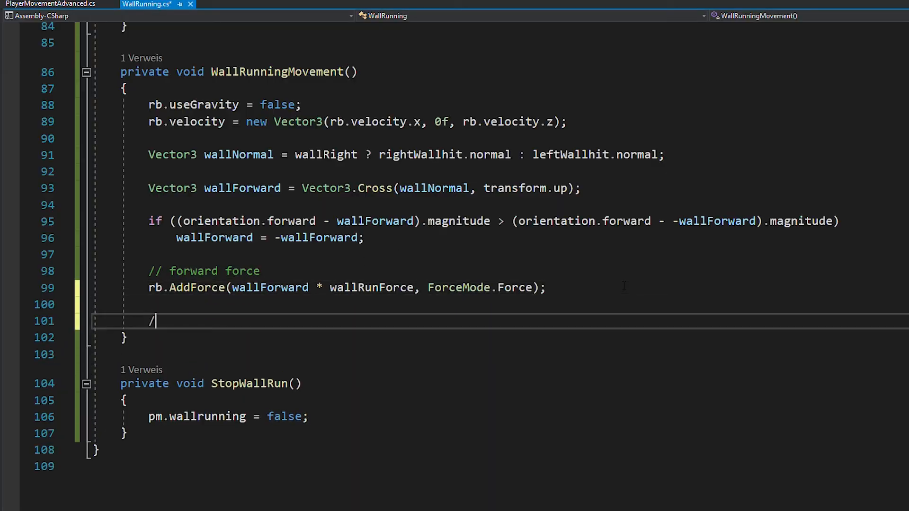
type("/ push to wall force")
type("rb.AddForce(-")
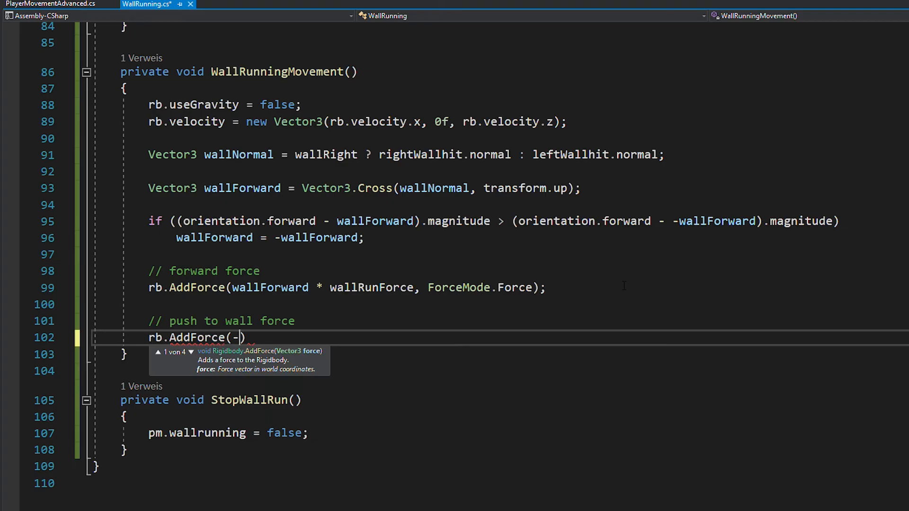
type("wallNormal")
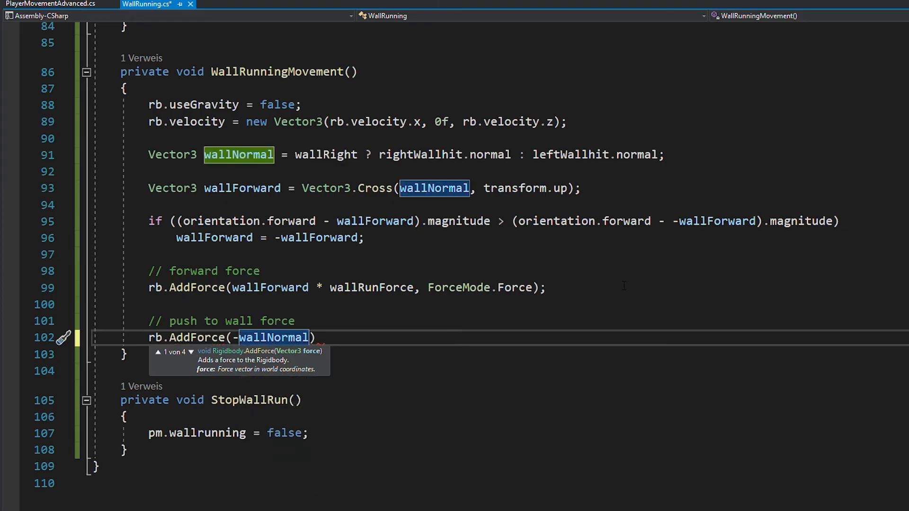
type("* 100, ForceMode.Force")
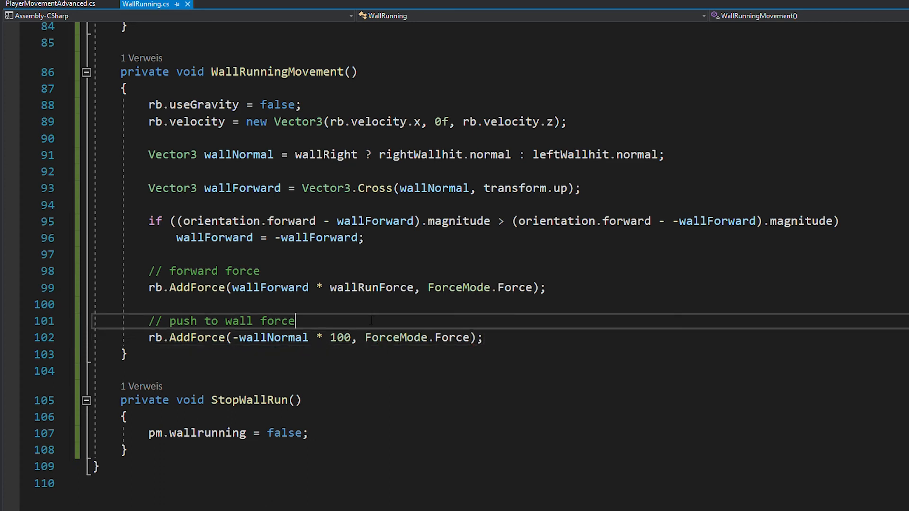
Wrap the push force in if(!(wallLeft && horizontalInput > 0) && !(wallRight && ...))
key("enter")
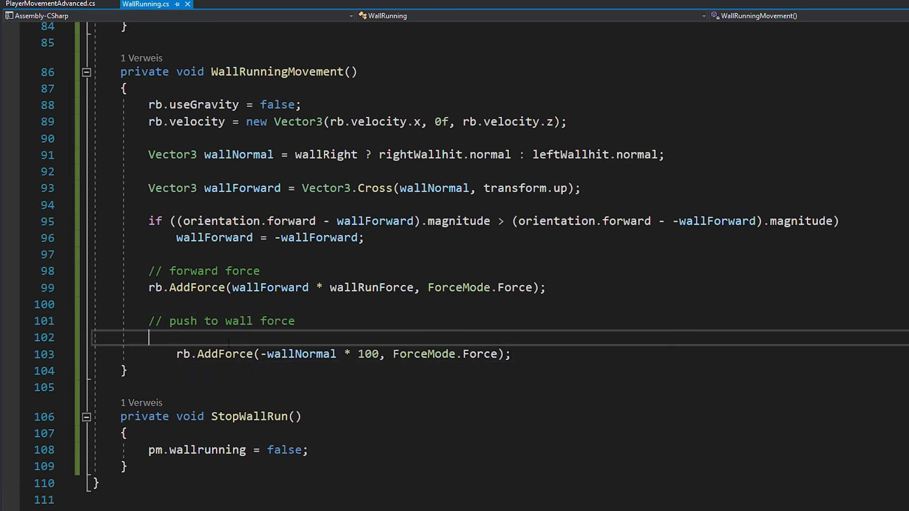
type("if(")
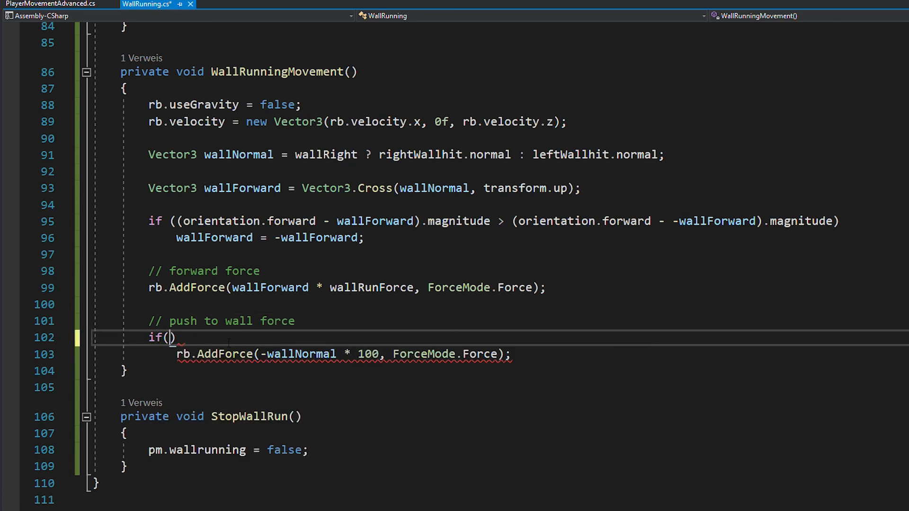
type("!(")
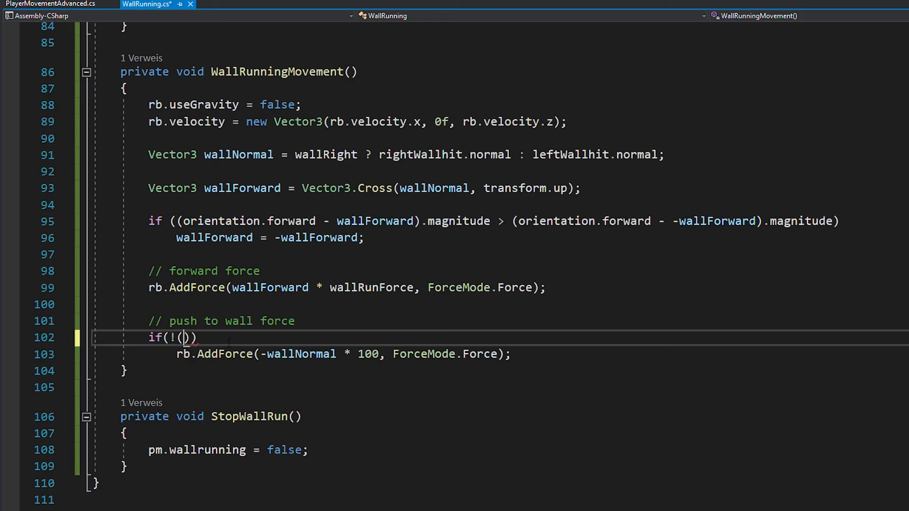
type("wallLeft && horizontalInput > 0")
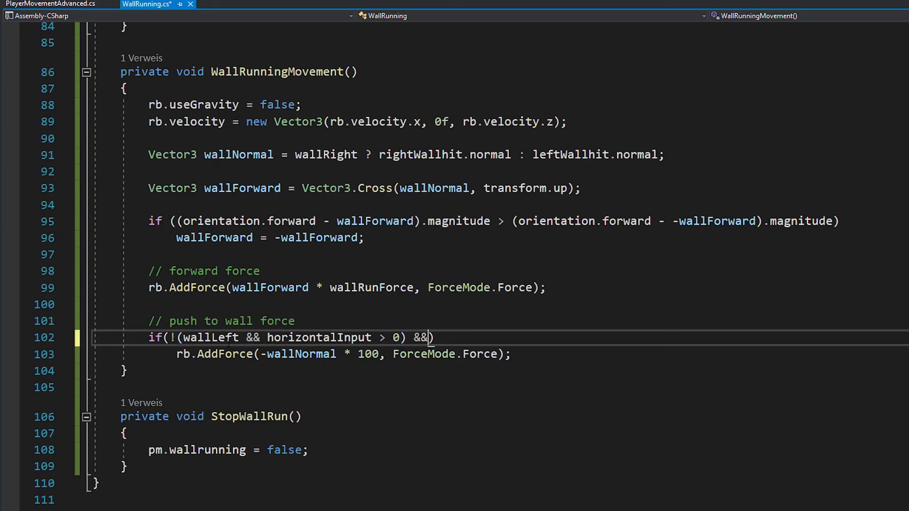
type("!(wallRight &&")
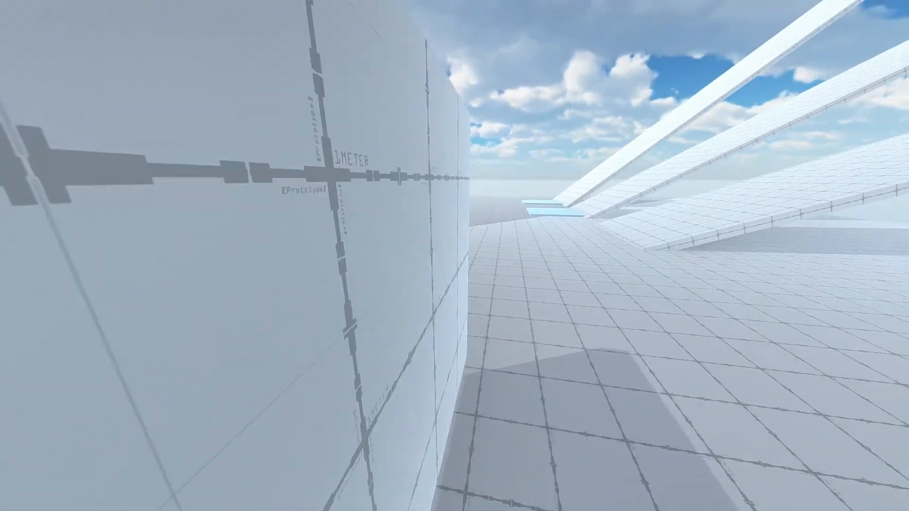
mouse_move(454, 256)
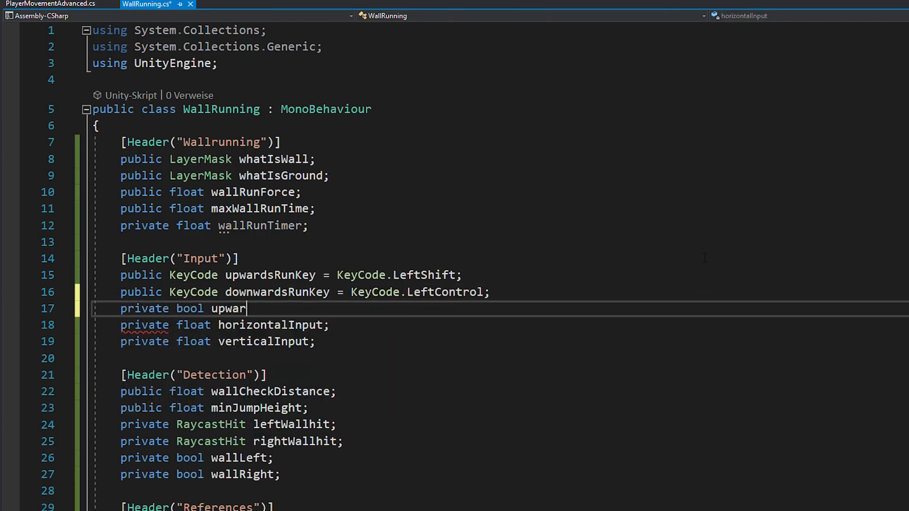
Declare downwardsRunning and public float wallClimbSpeed, then start the running-direction velocity check
type("dsRunning;")
type("p")
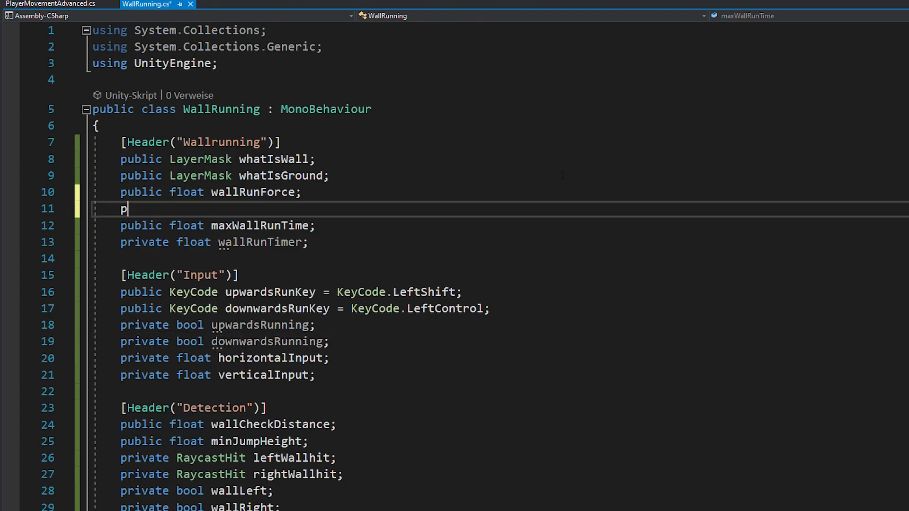
type("ublic float wallClimbSpeed;")
type("rb.velocity = new Vector3(rb.velocity.x, wallClimbSpeed, rb.velocity.z);")
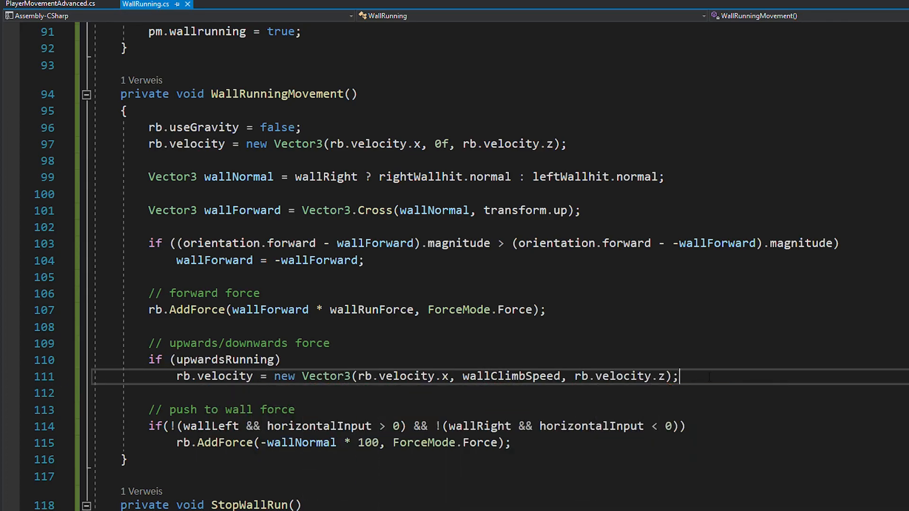
type("if (dowRunning)")
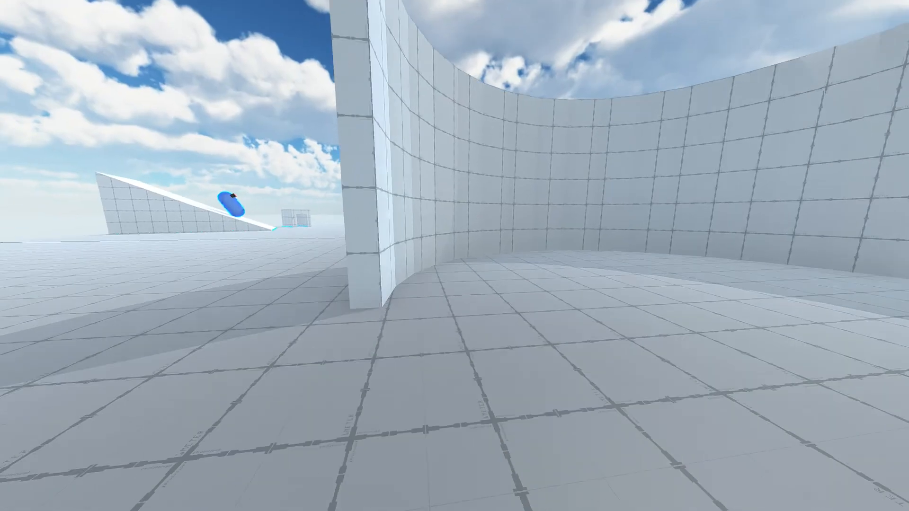
mouse_move(455, 256)
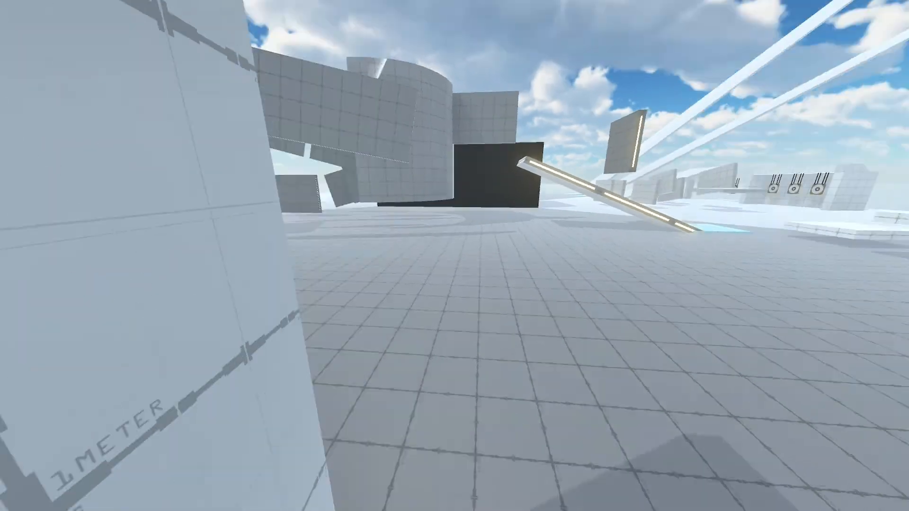
mouse_move(455, 256)
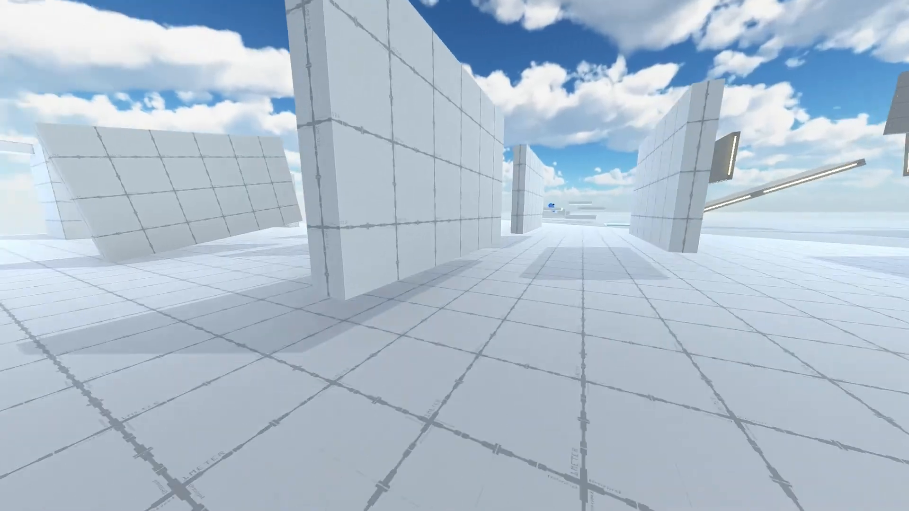